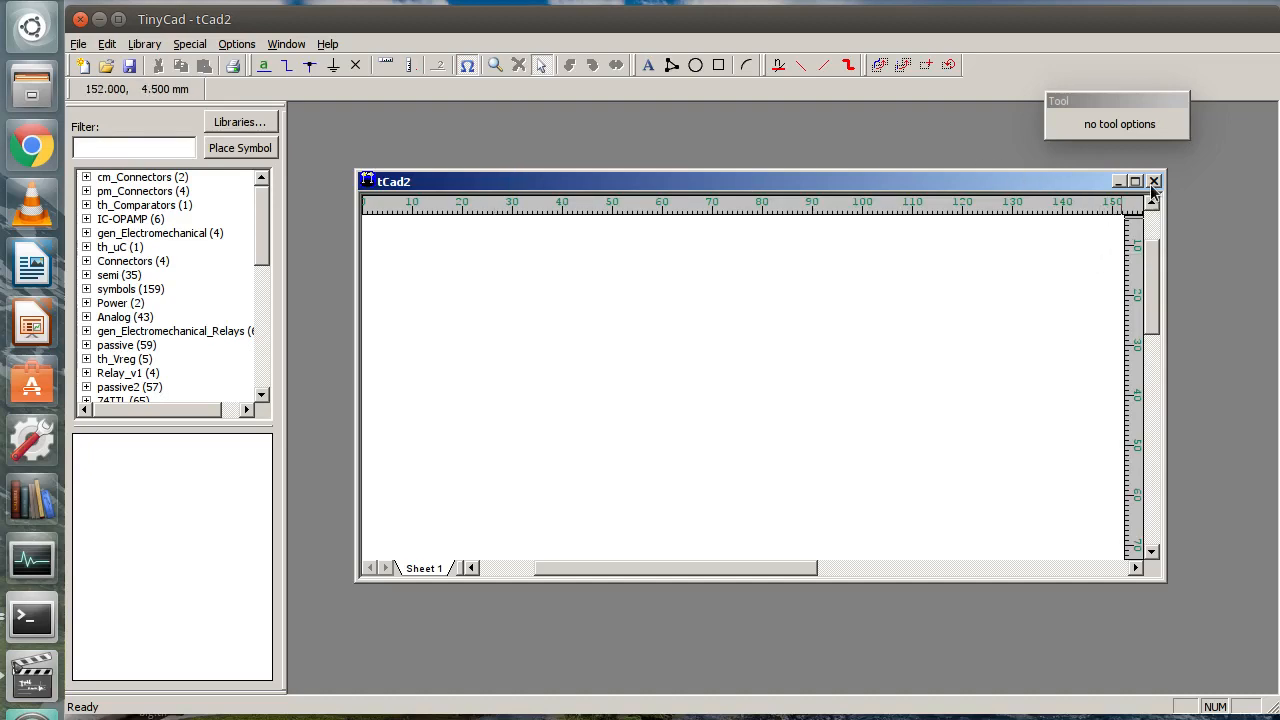
Step: Close tCad2, create library D:\tCAD\test.TCLib, and open it to edit a new symbol
{"action": "left_click", "coordinate": [1154, 181]}
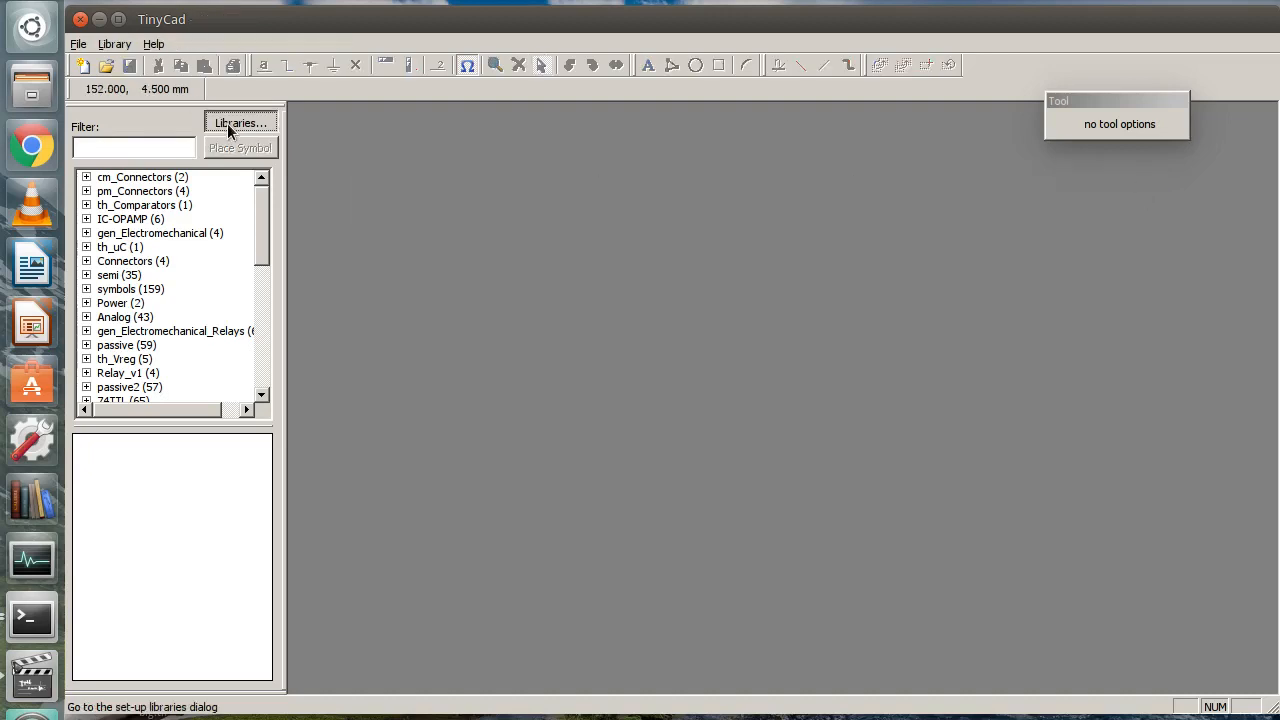
{"action": "left_click", "coordinate": [240, 122]}
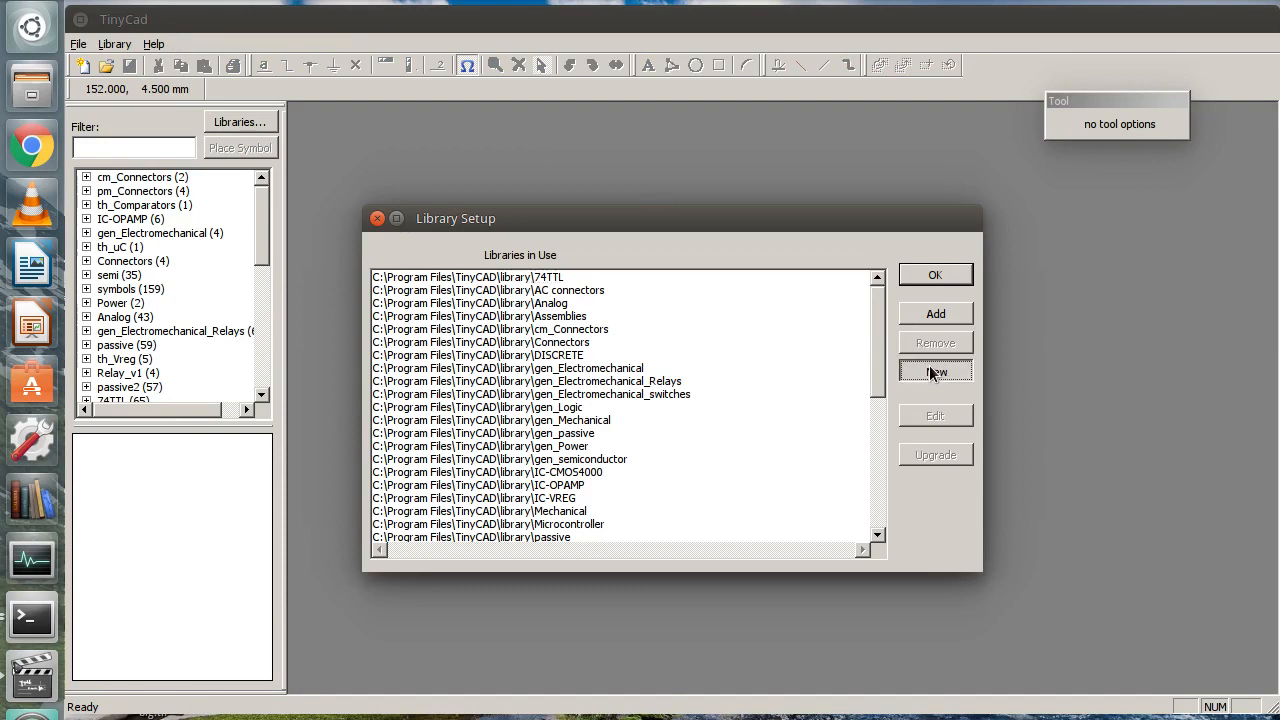
{"action": "left_click", "coordinate": [935, 371]}
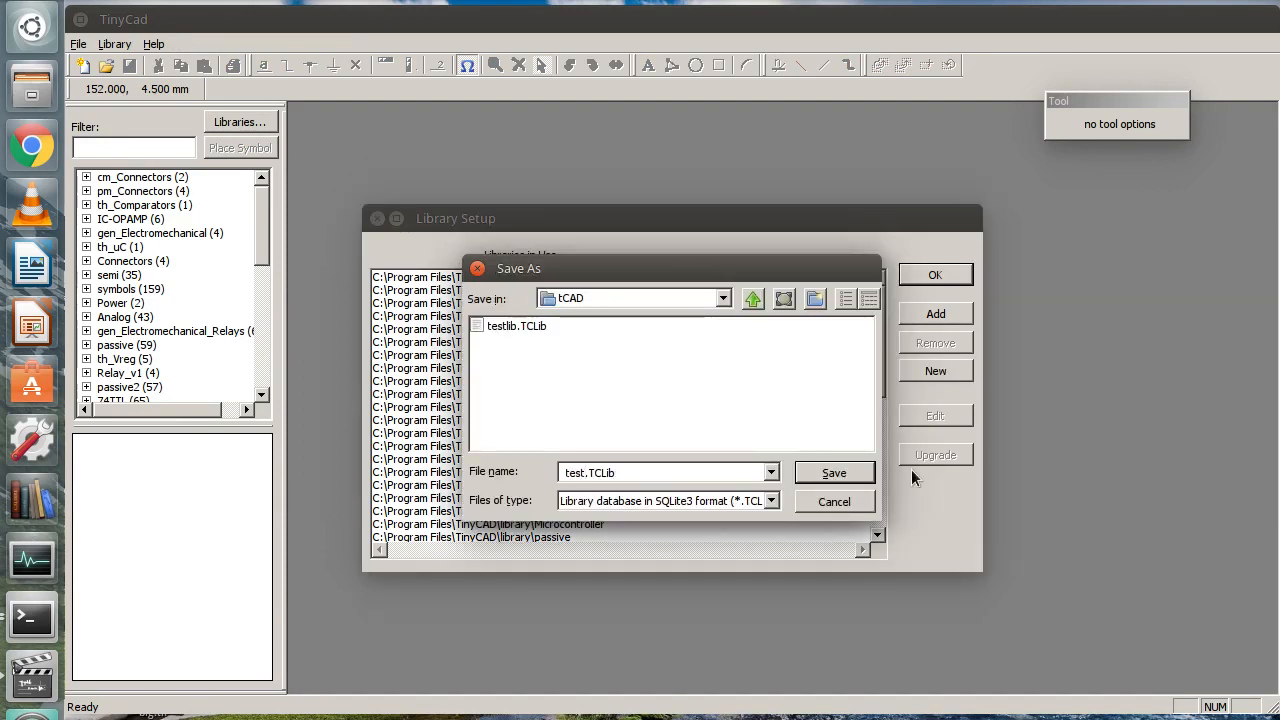
{"action": "left_click", "coordinate": [834, 472]}
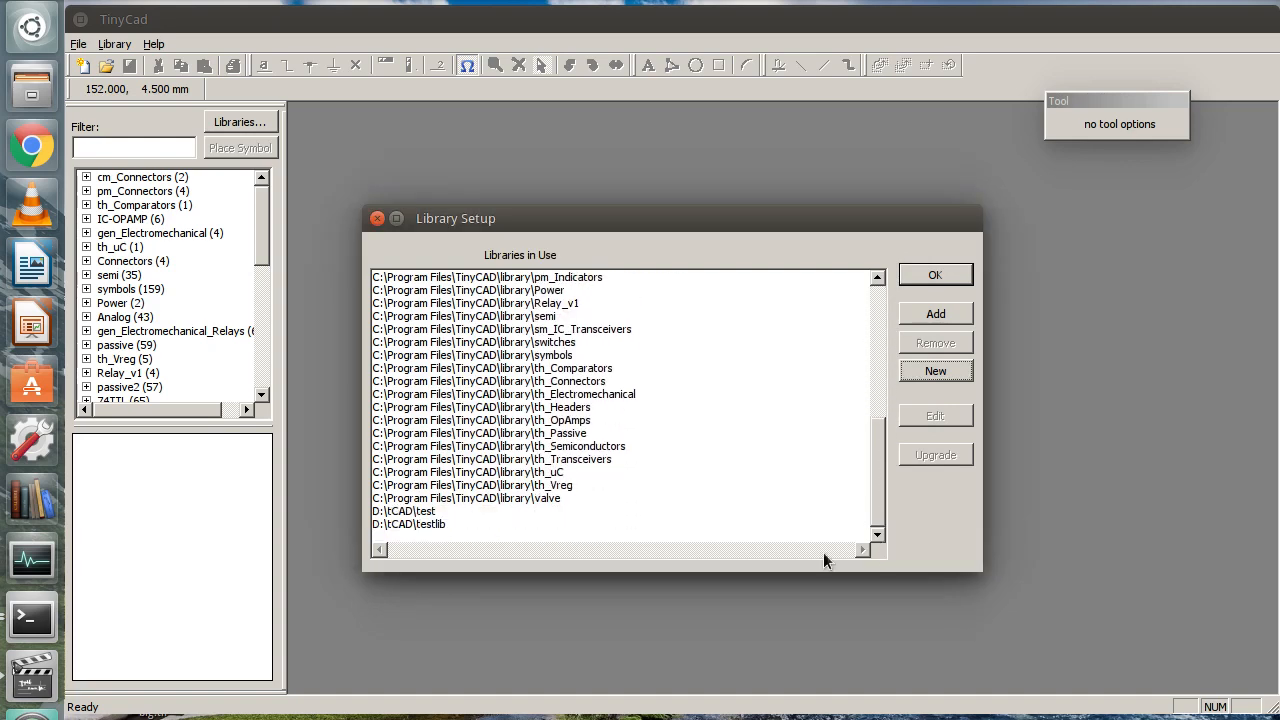
{"action": "left_click", "coordinate": [404, 511]}
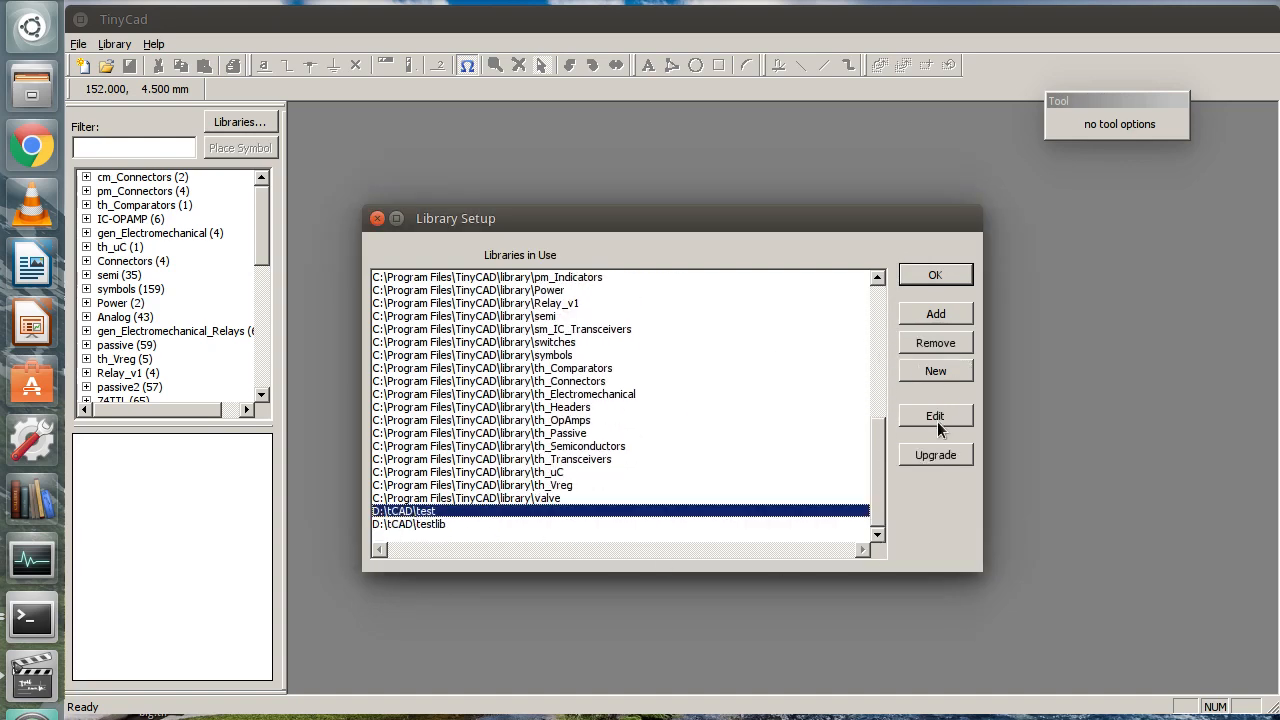
{"action": "left_click", "coordinate": [935, 415]}
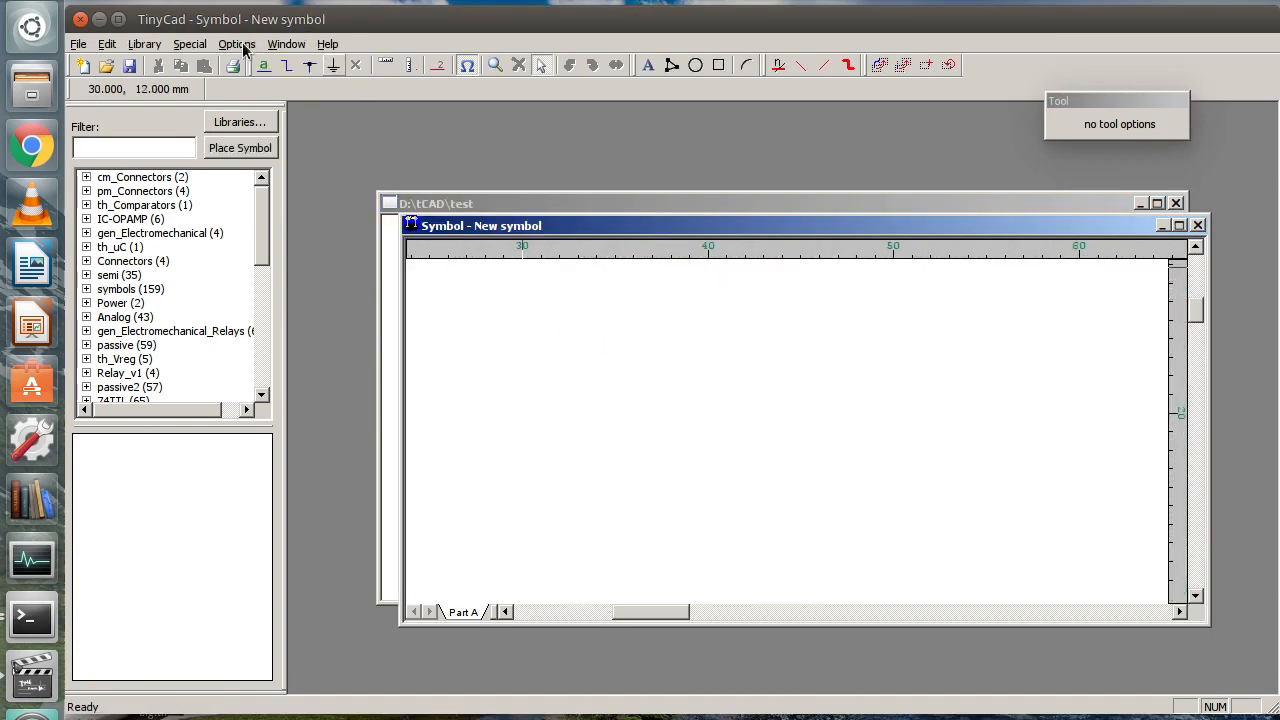
Step: Show a normal-spacing grid and place downward coil pins 1 and 2 around a rectangle
{"action": "left_click", "coordinate": [237, 43]}
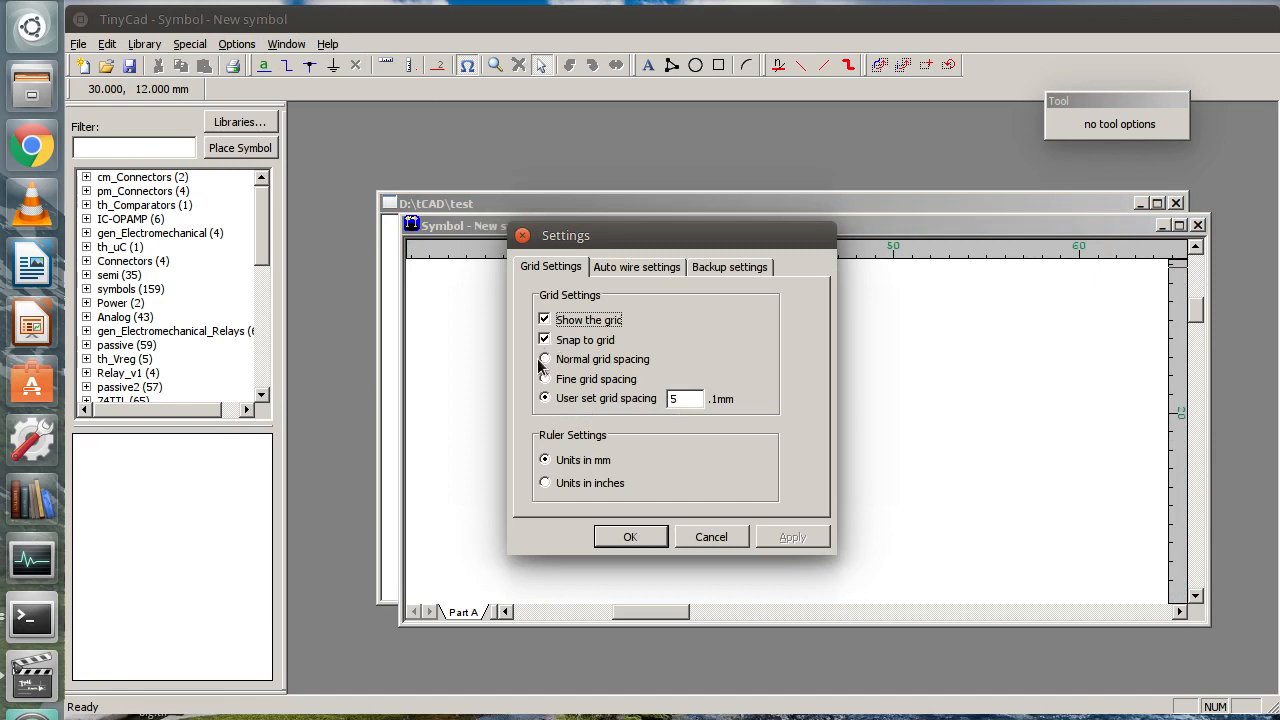
{"action": "left_click", "coordinate": [545, 359]}
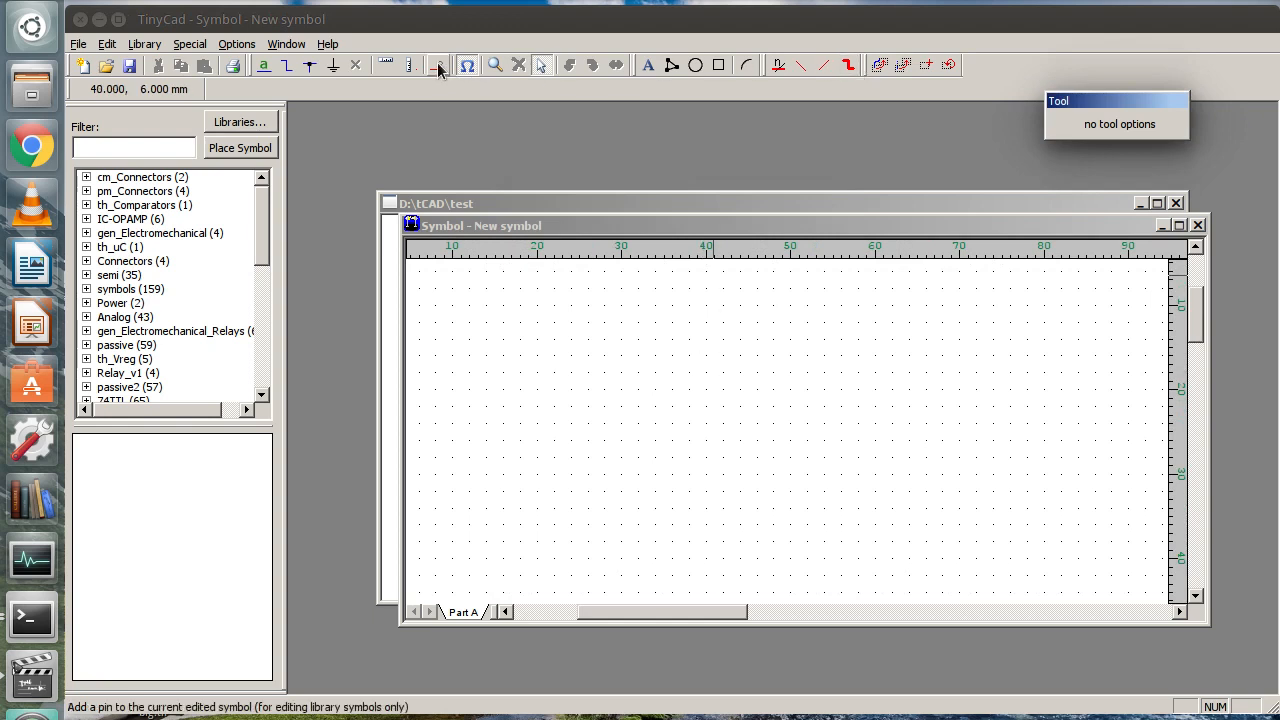
{"action": "left_click", "coordinate": [437, 65]}
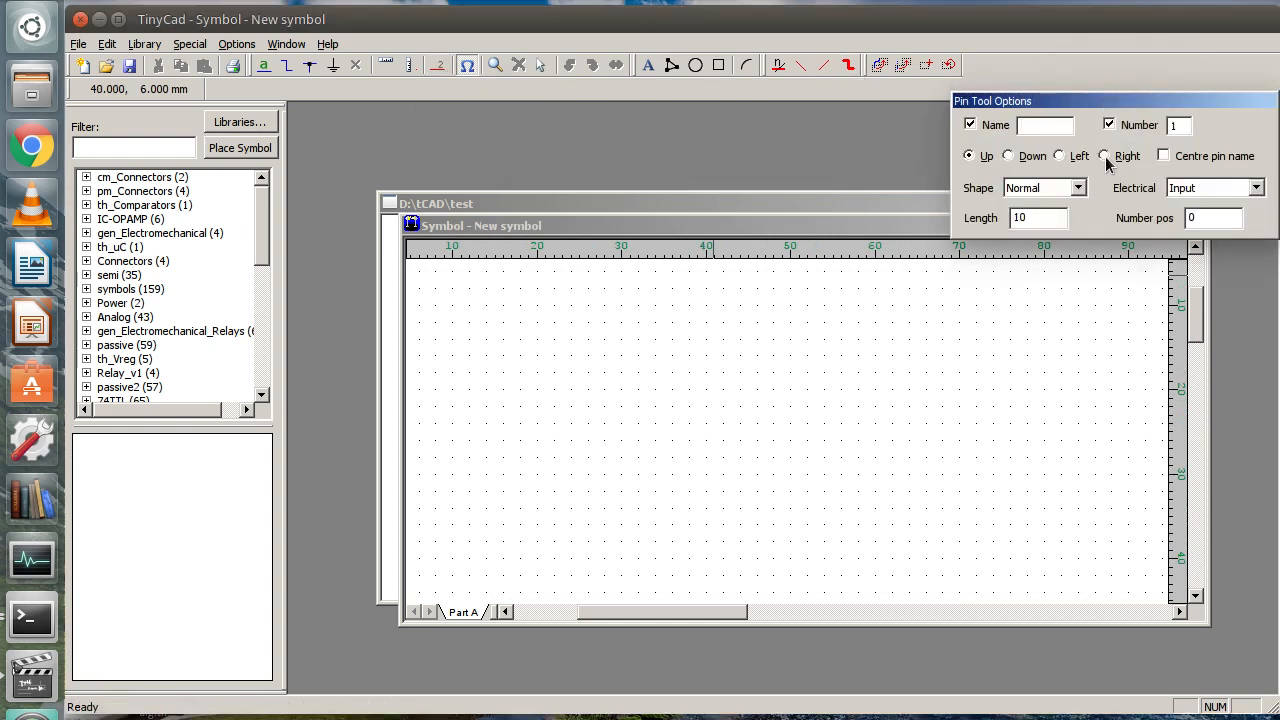
{"action": "left_click", "coordinate": [1008, 155]}
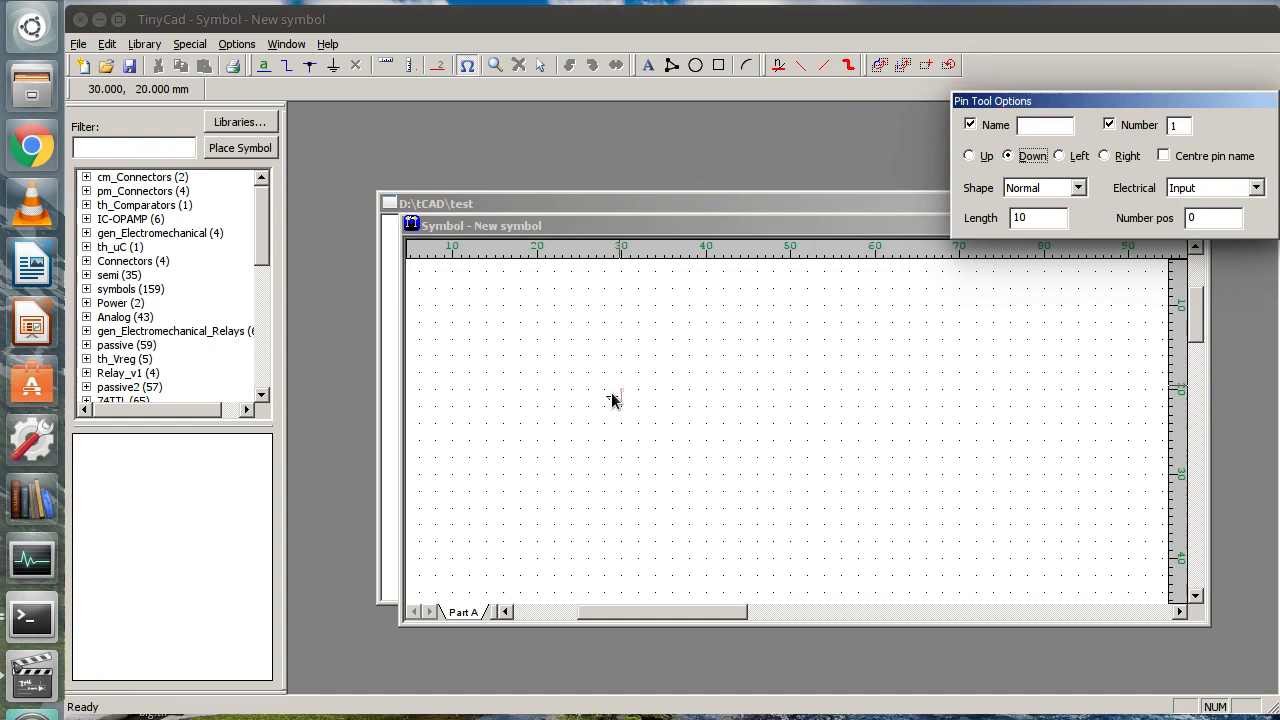
{"action": "left_click", "coordinate": [612, 390]}
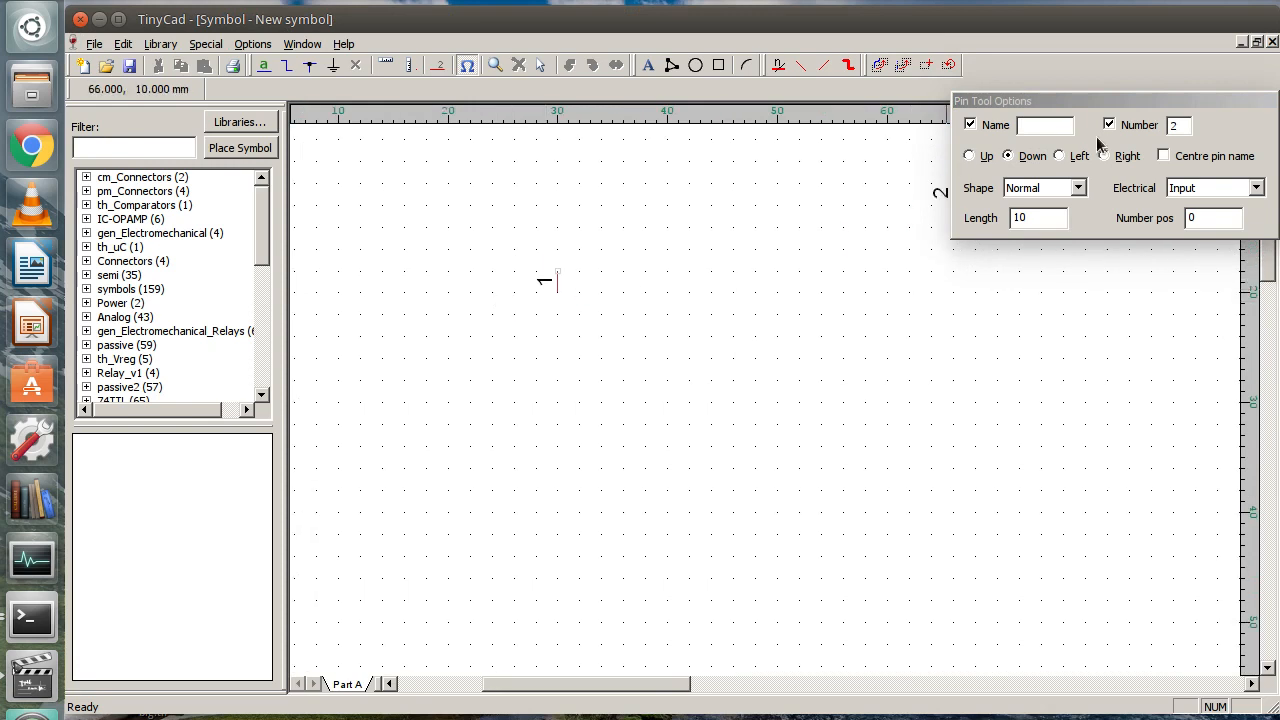
{"action": "left_click", "coordinate": [968, 155]}
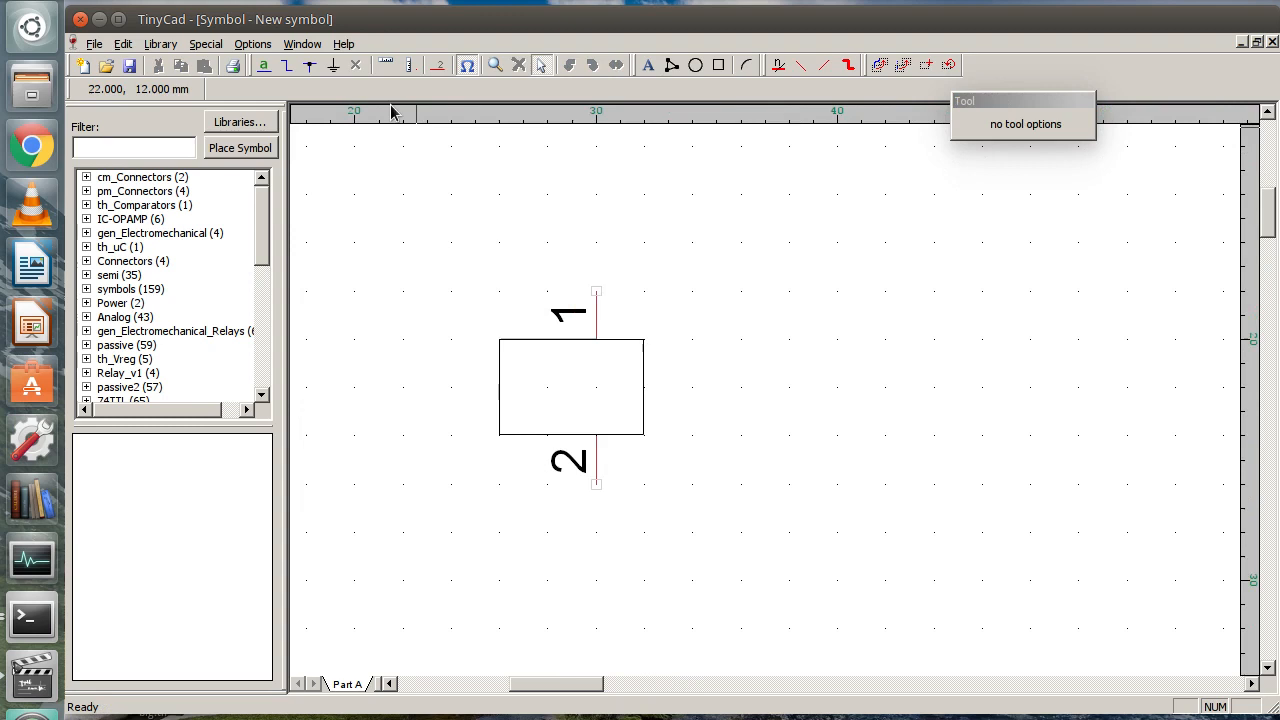
Step: Set a finer grid spacing and draw a diagonal line across the coil rectangle
{"action": "left_click", "coordinate": [252, 43]}
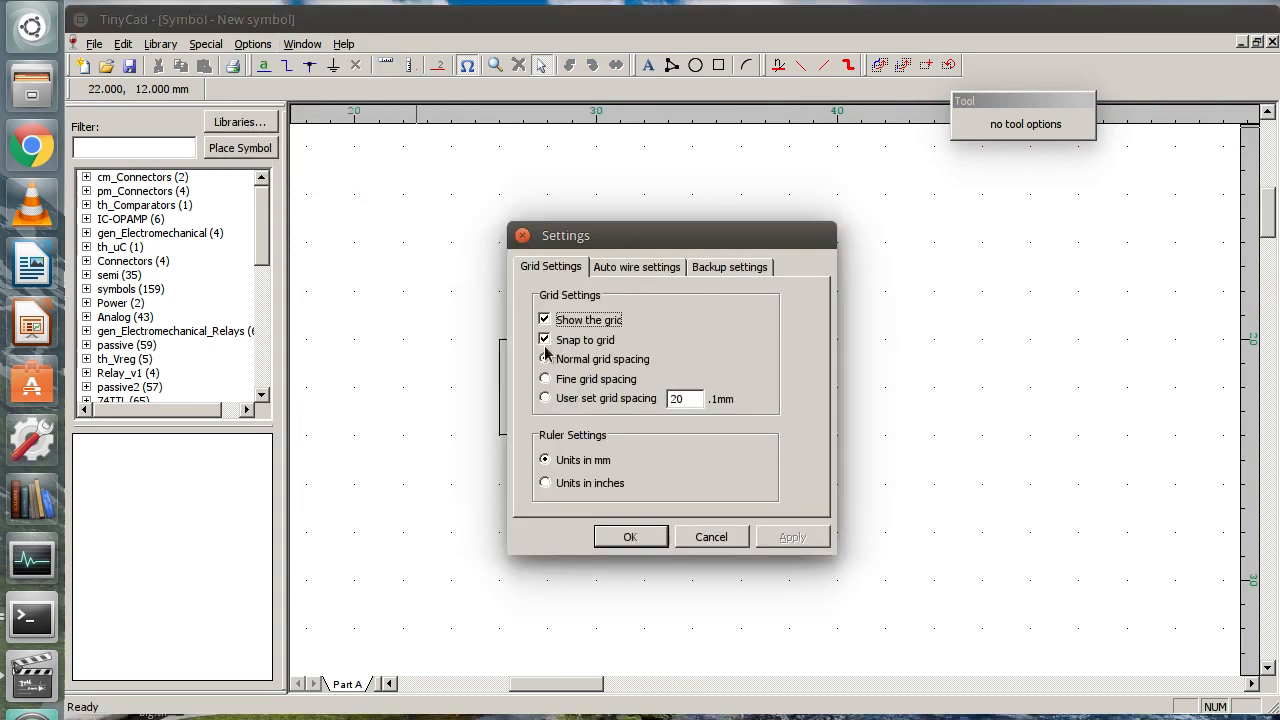
{"action": "left_click", "coordinate": [630, 536]}
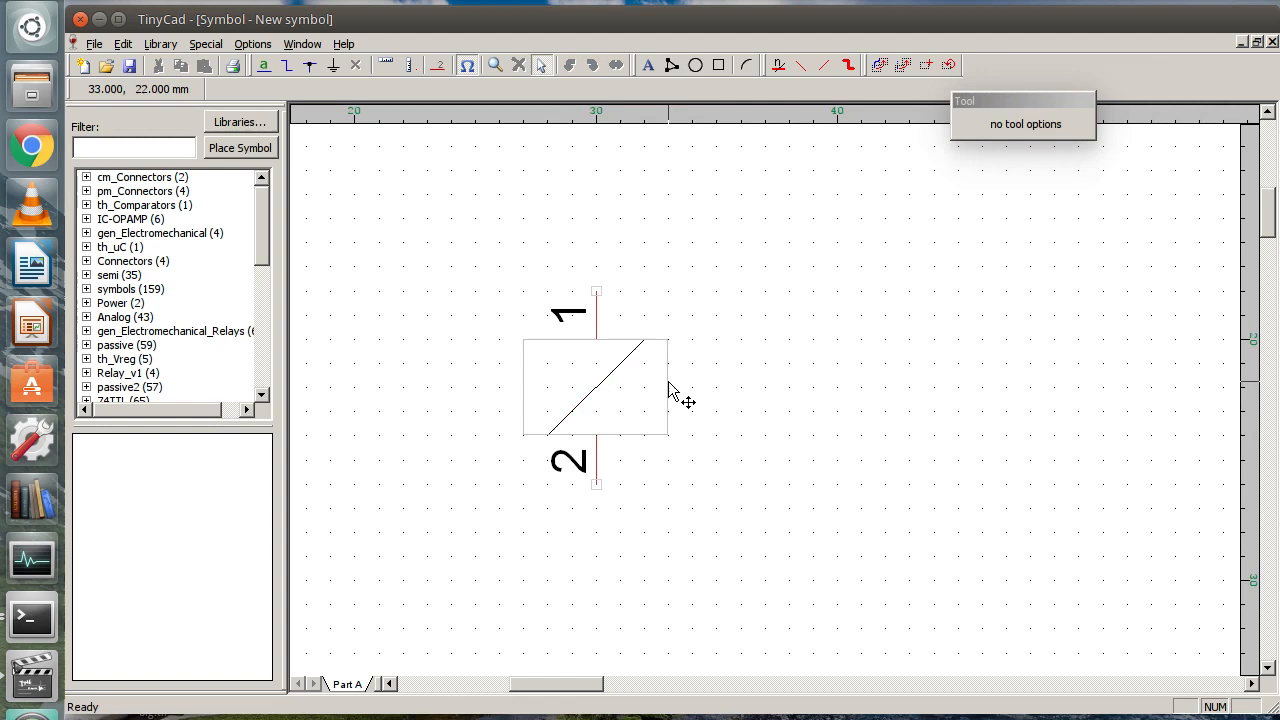
Step: Give the coil rectangle a grey fill and hide the numbers on coil pins 1 and 2
{"action": "left_click", "coordinate": [994, 198]}
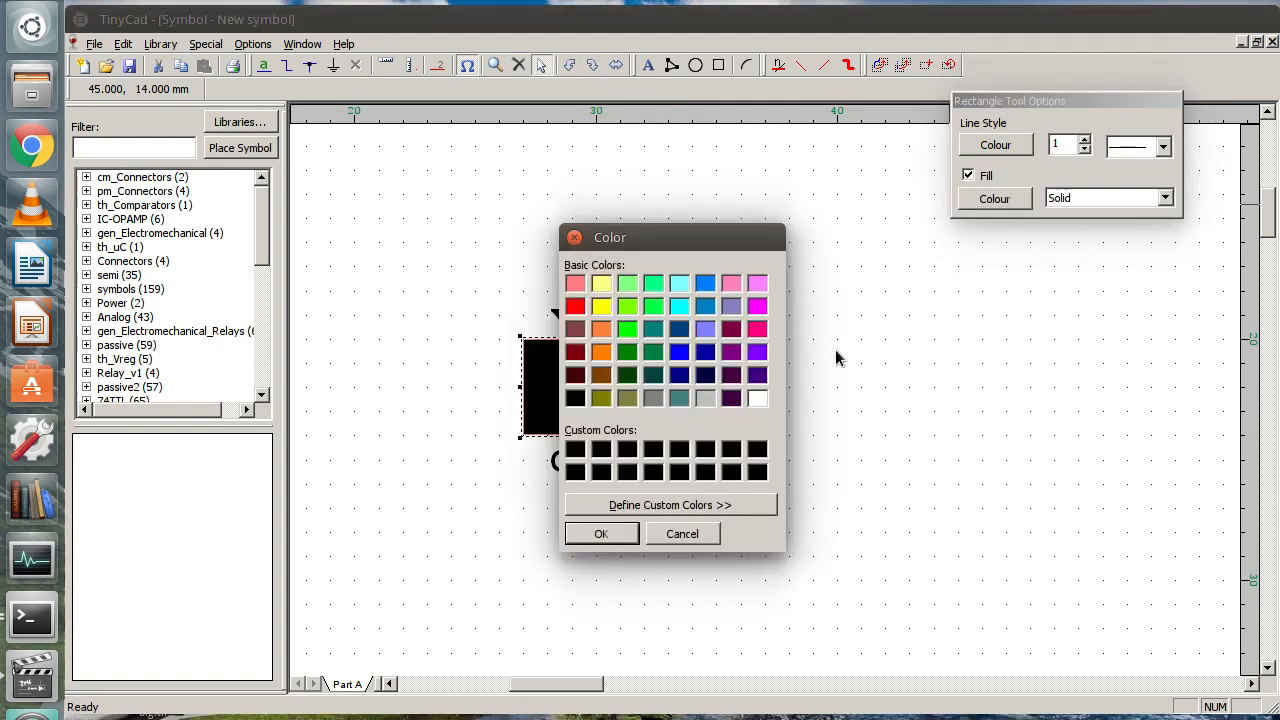
{"action": "left_click", "coordinate": [600, 533]}
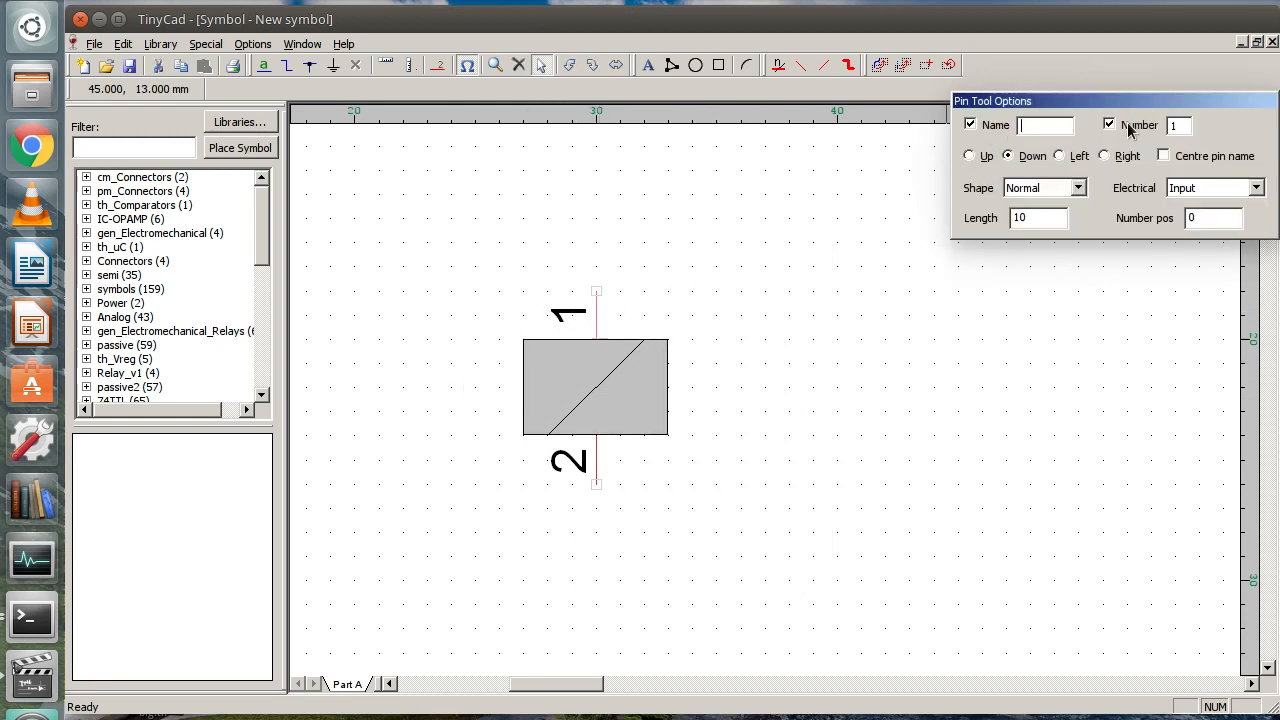
{"action": "left_click", "coordinate": [1108, 124]}
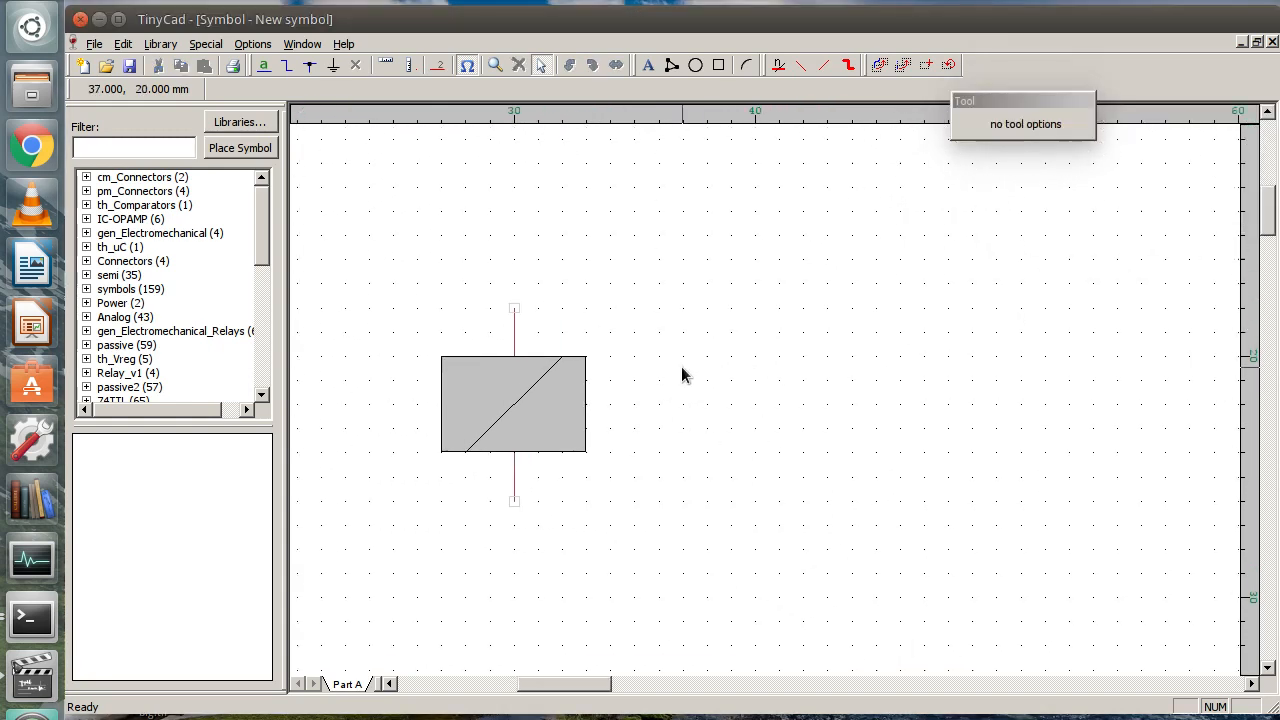
Step: Restore normal grid spacing and place left-pointing pins 1, 2 and 3 right of the coil
{"action": "left_click", "coordinate": [252, 43]}
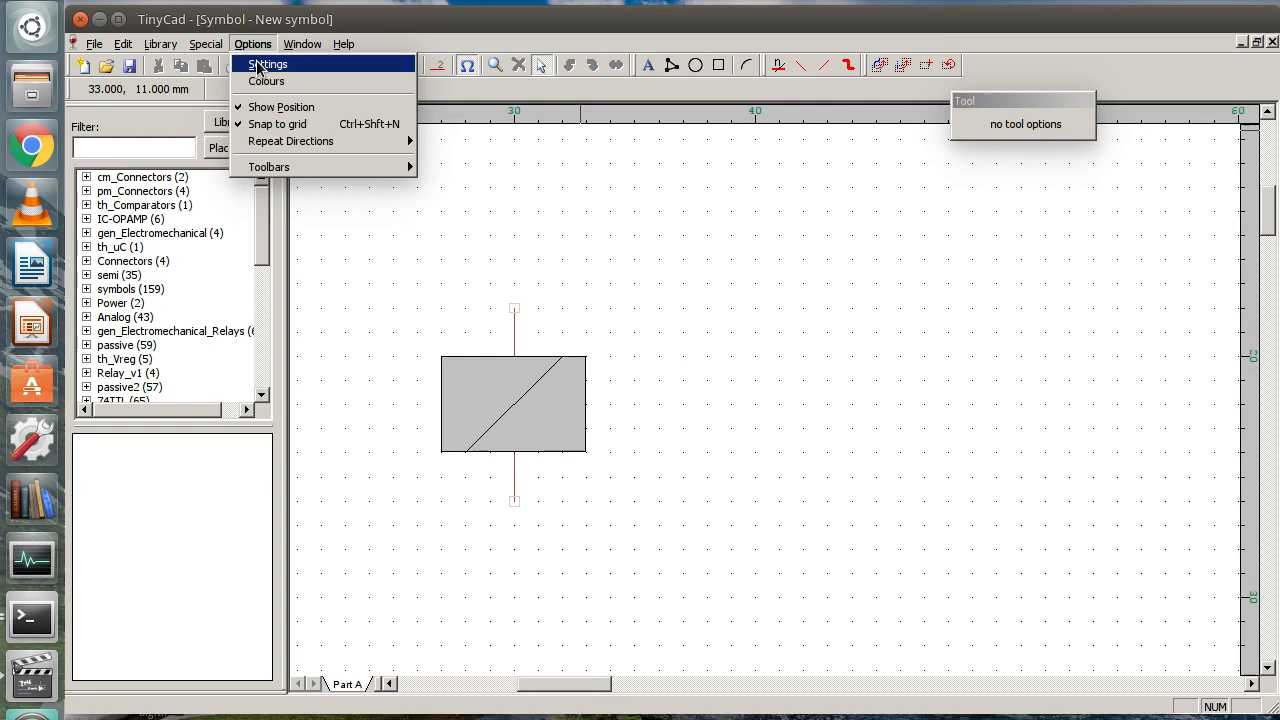
{"action": "left_click", "coordinate": [267, 63]}
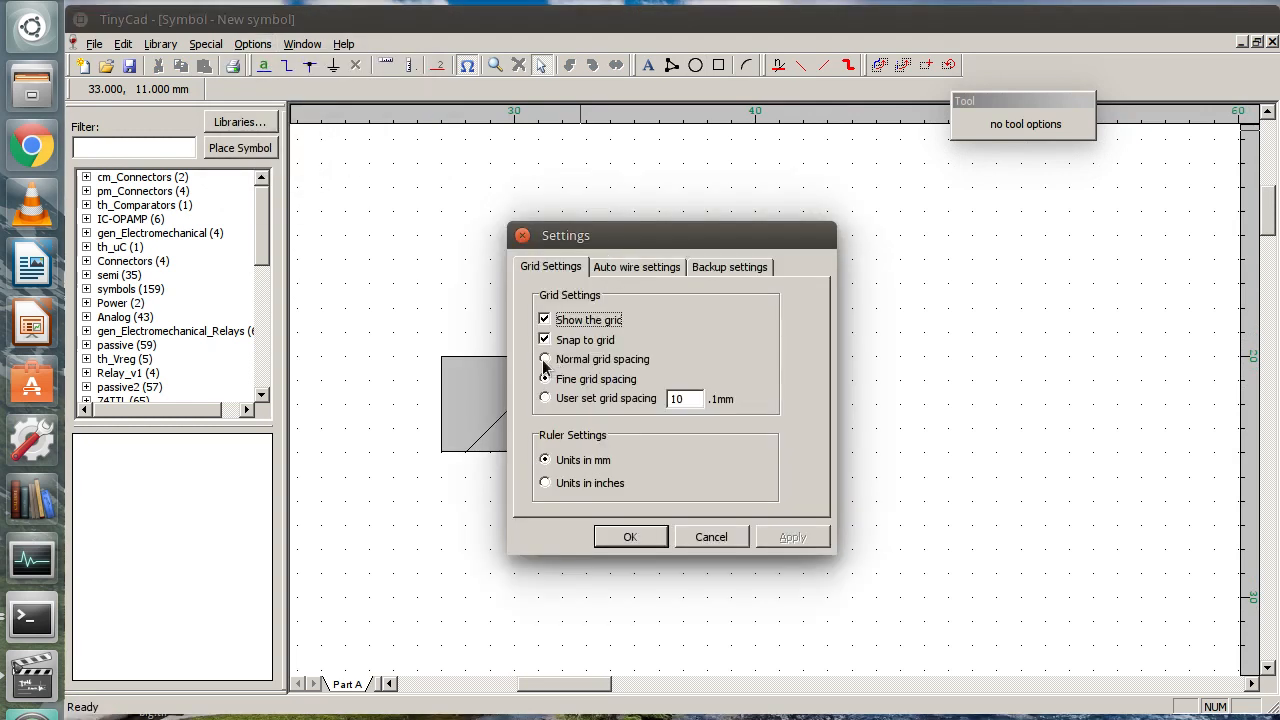
{"action": "left_click", "coordinate": [630, 537]}
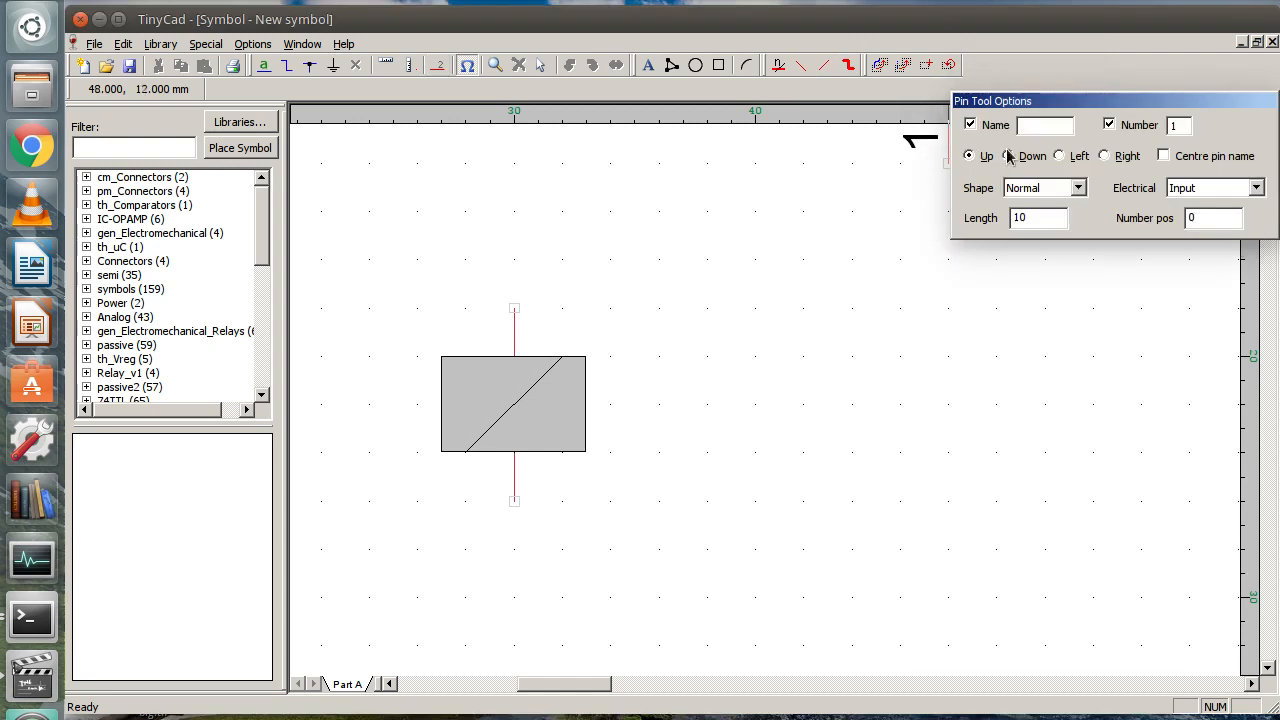
{"action": "left_click", "coordinate": [1058, 155]}
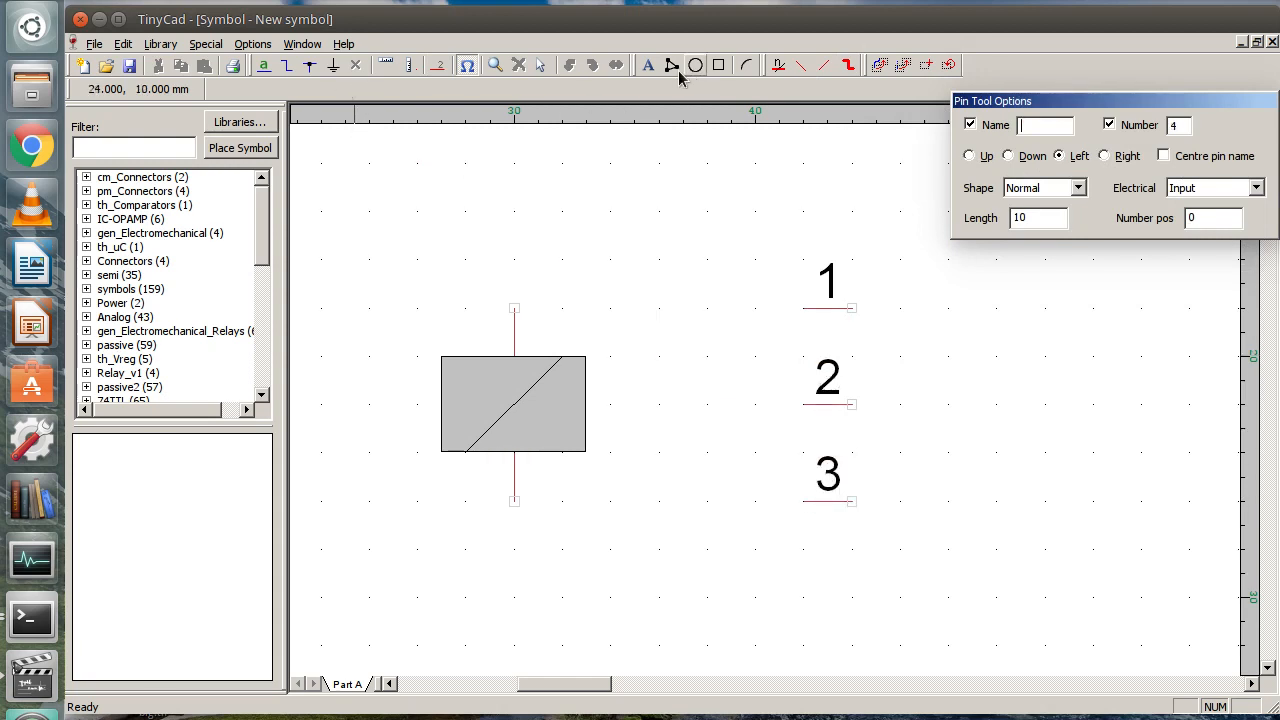
Step: Draw polygon contact lines from pins 1 and 3 and a slanted arm from pin 2
{"action": "left_click", "coordinate": [671, 64]}
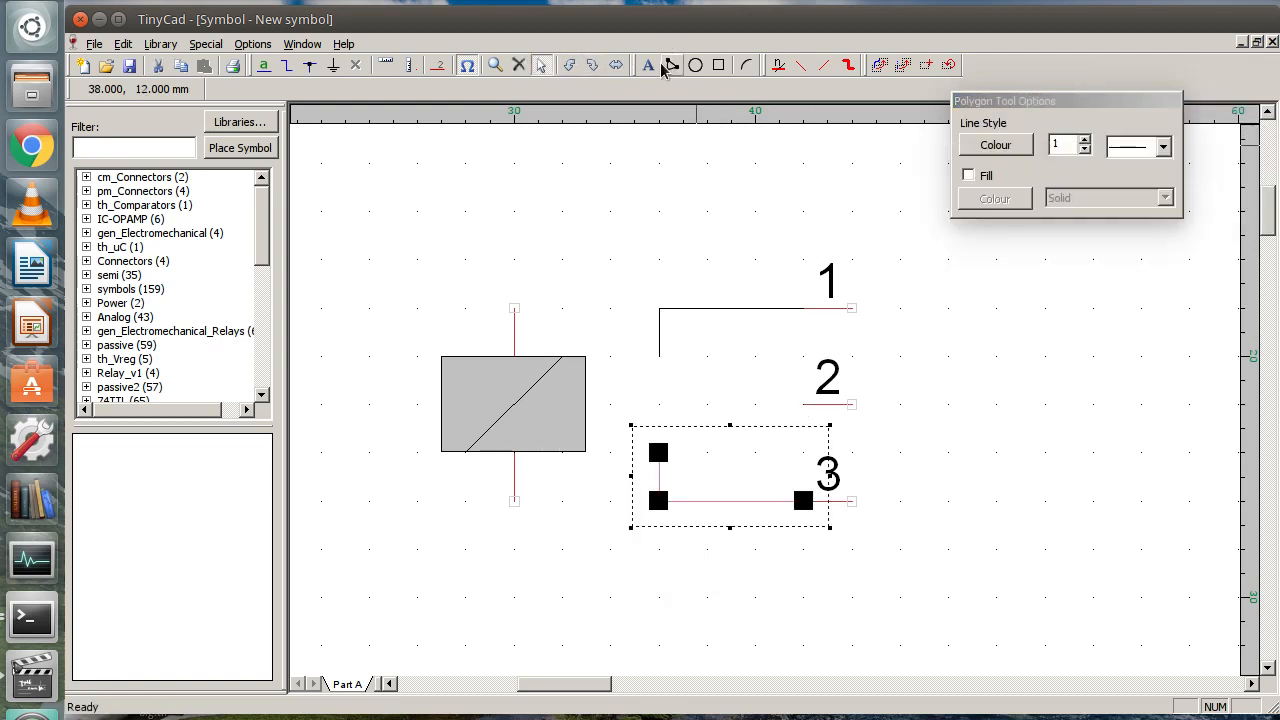
{"action": "left_click", "coordinate": [672, 65]}
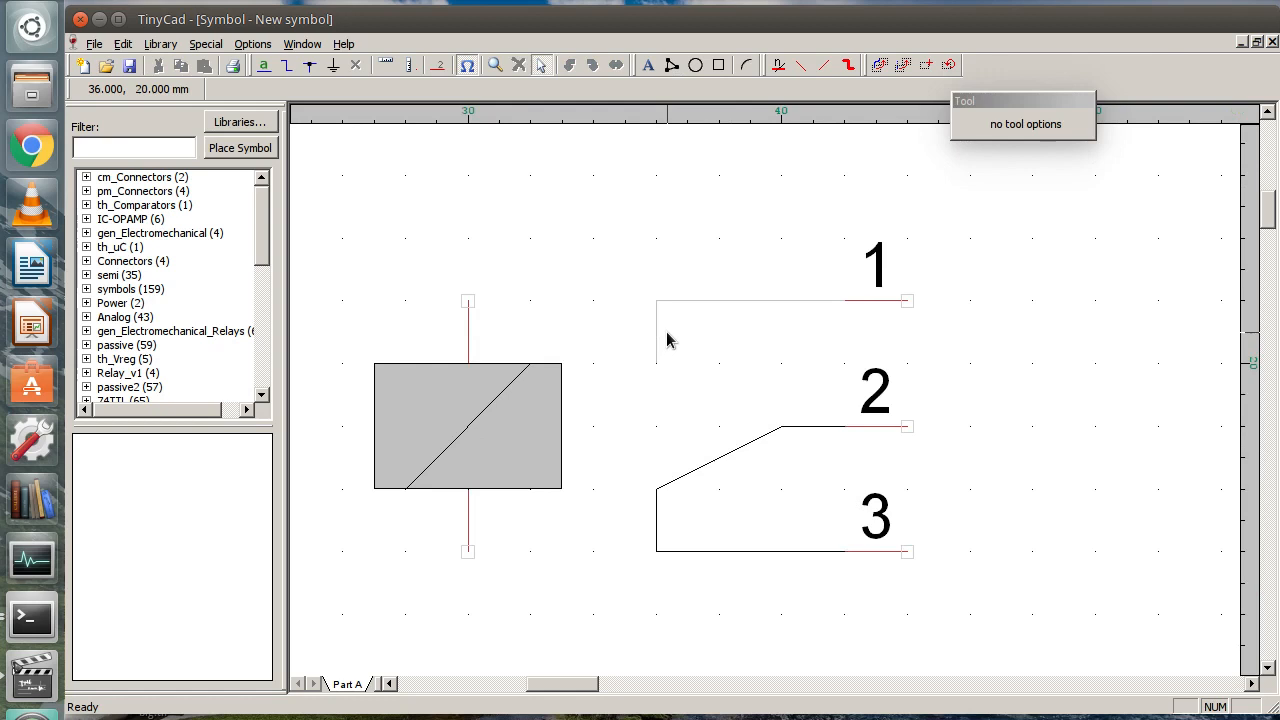
{"action": "left_click", "coordinate": [252, 43]}
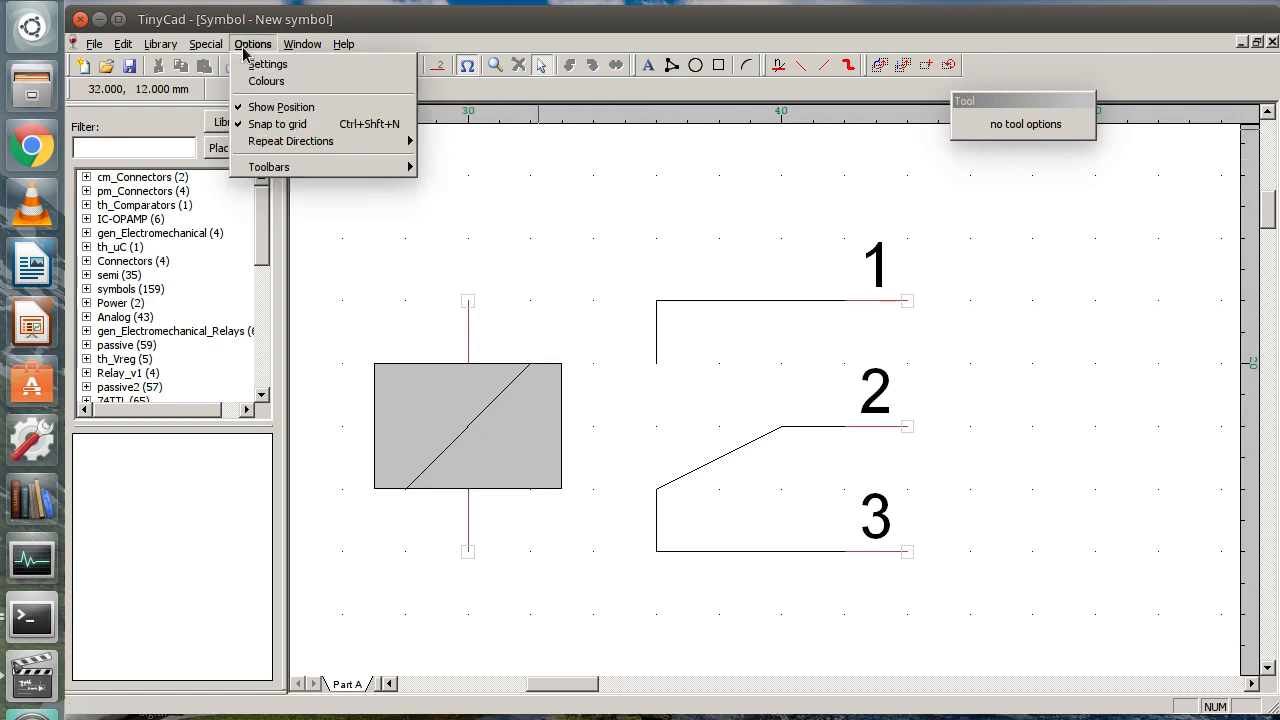
Step: Use a user-set grid of 20 and add filled triangular arrowheads to the contact lines
{"action": "left_click", "coordinate": [266, 63]}
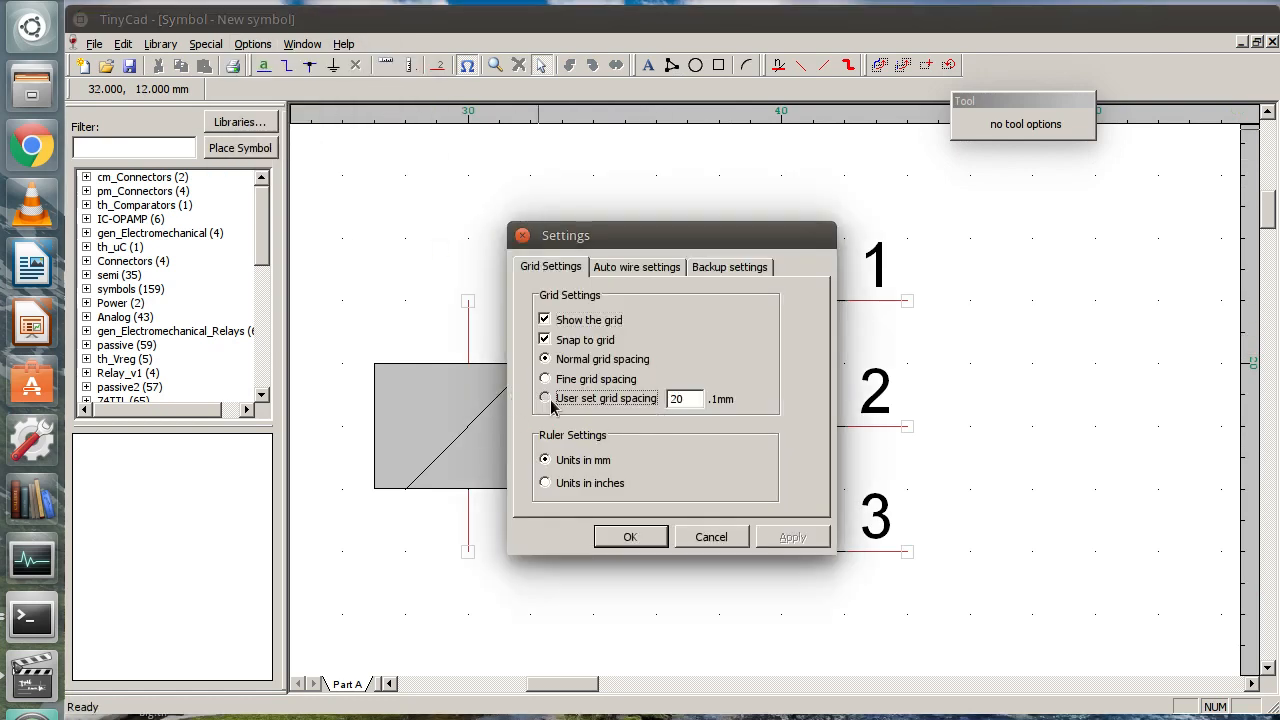
{"action": "left_click", "coordinate": [545, 398]}
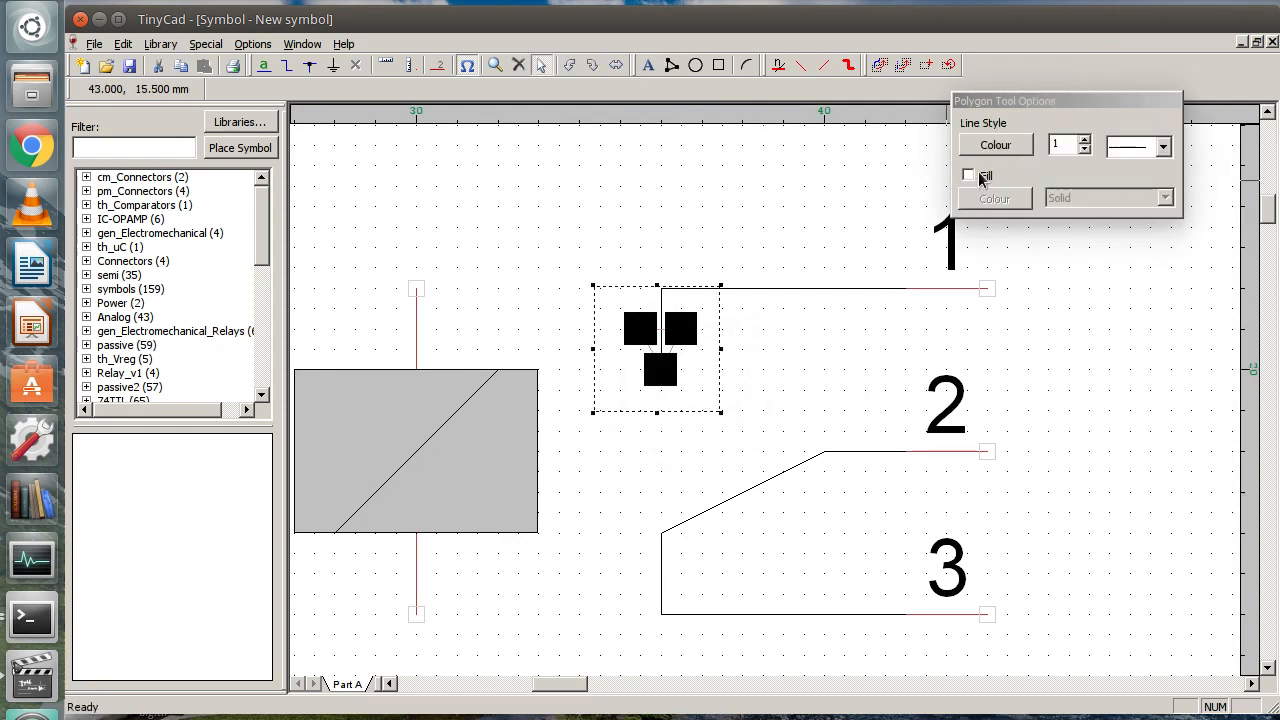
{"action": "left_click", "coordinate": [967, 175]}
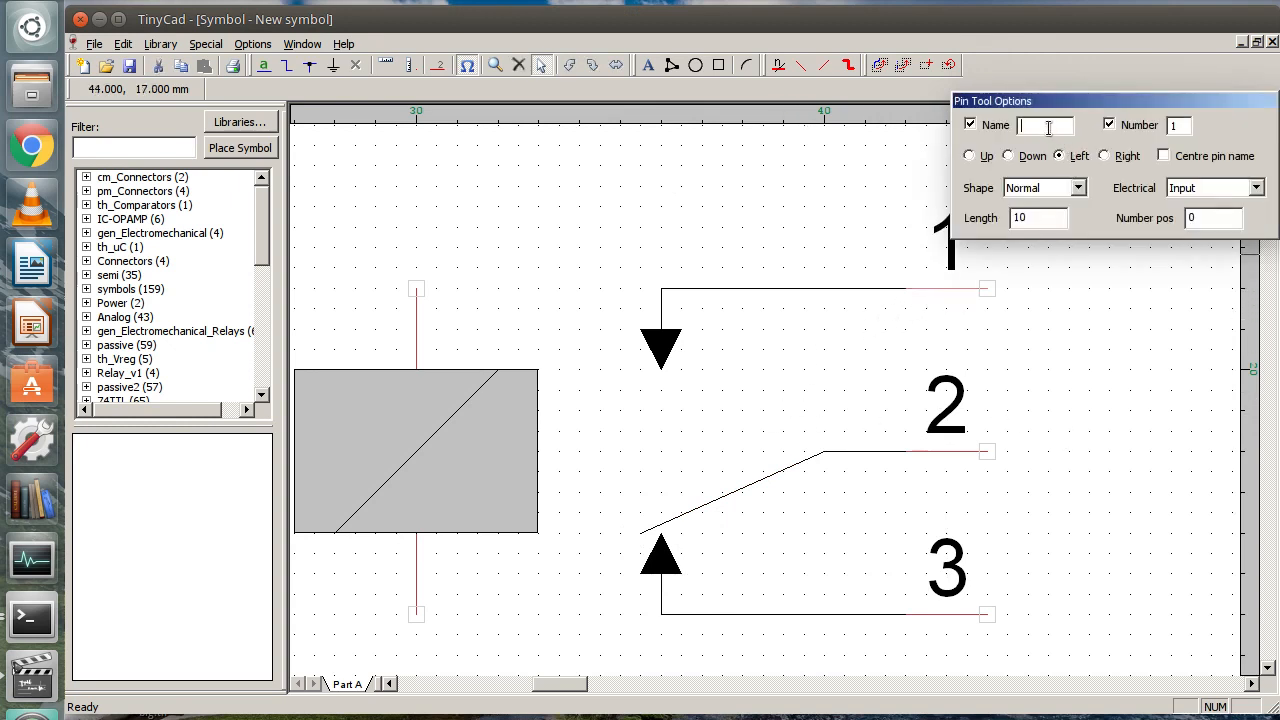
Step: Name the contact pins NO, COM and NC, each with its pin number hidden
{"action": "type", "text": "NO"}
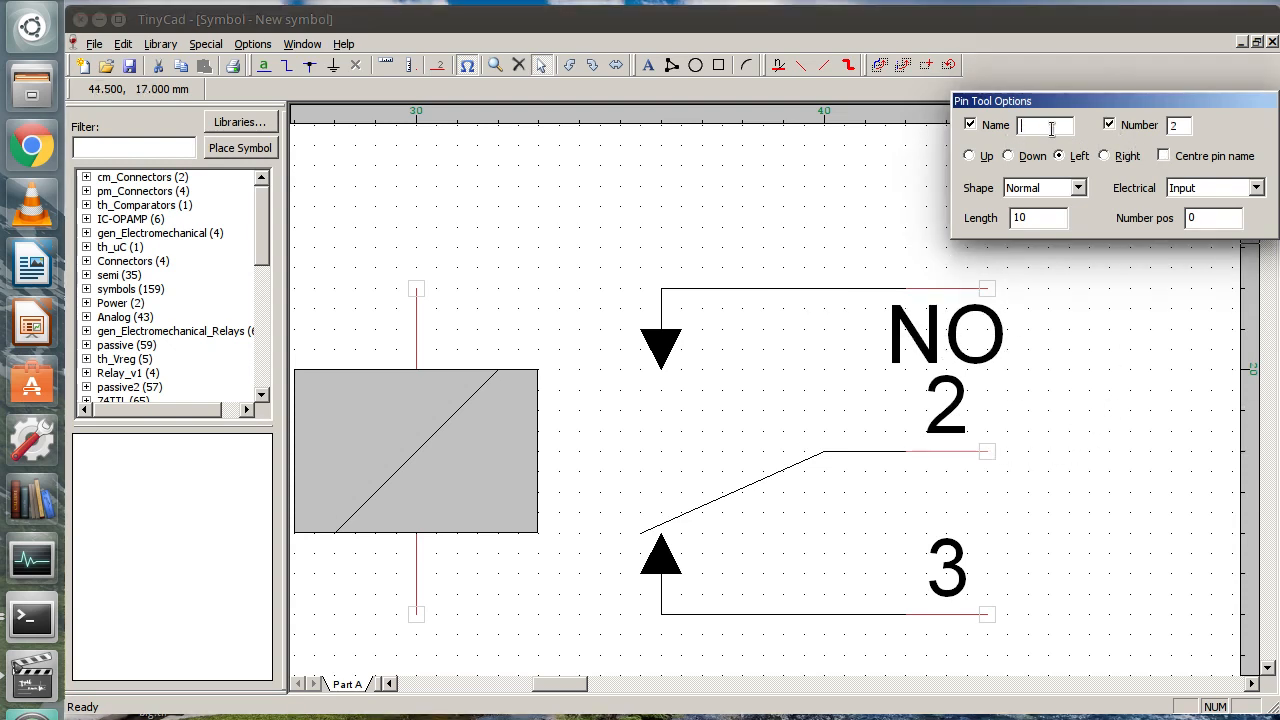
{"action": "type", "text": "COM"}
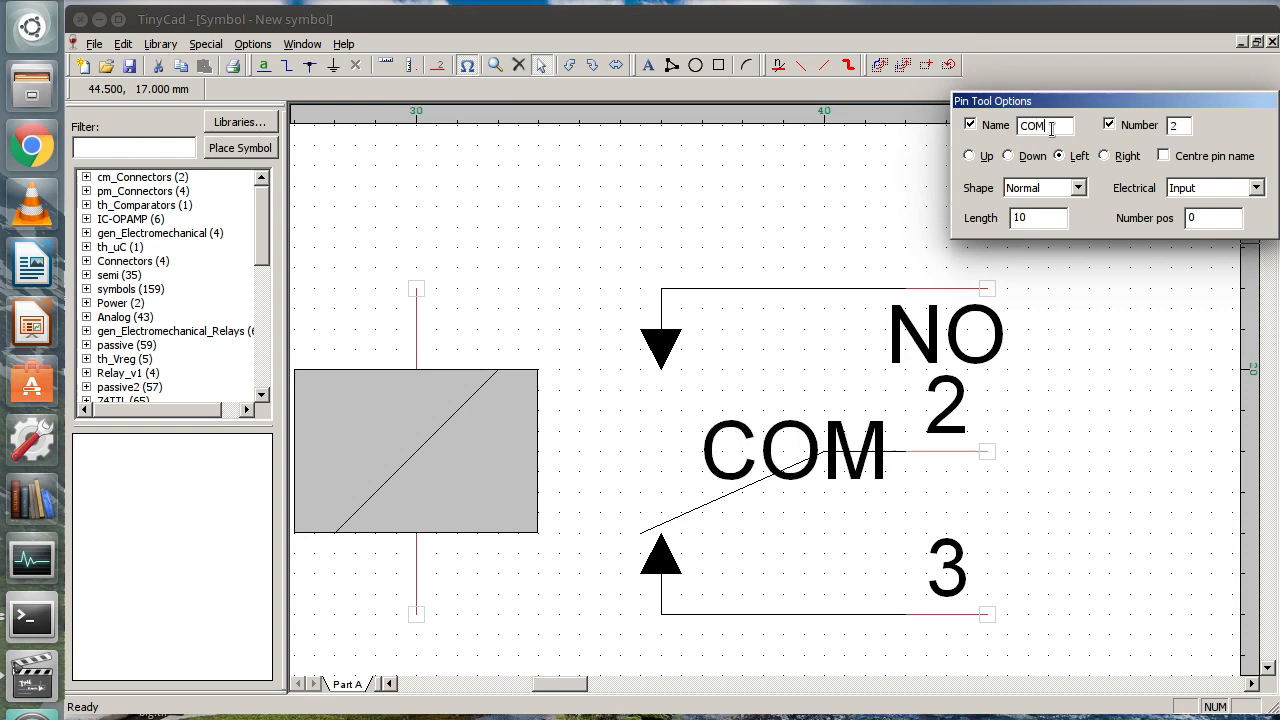
{"action": "left_click", "coordinate": [1108, 124]}
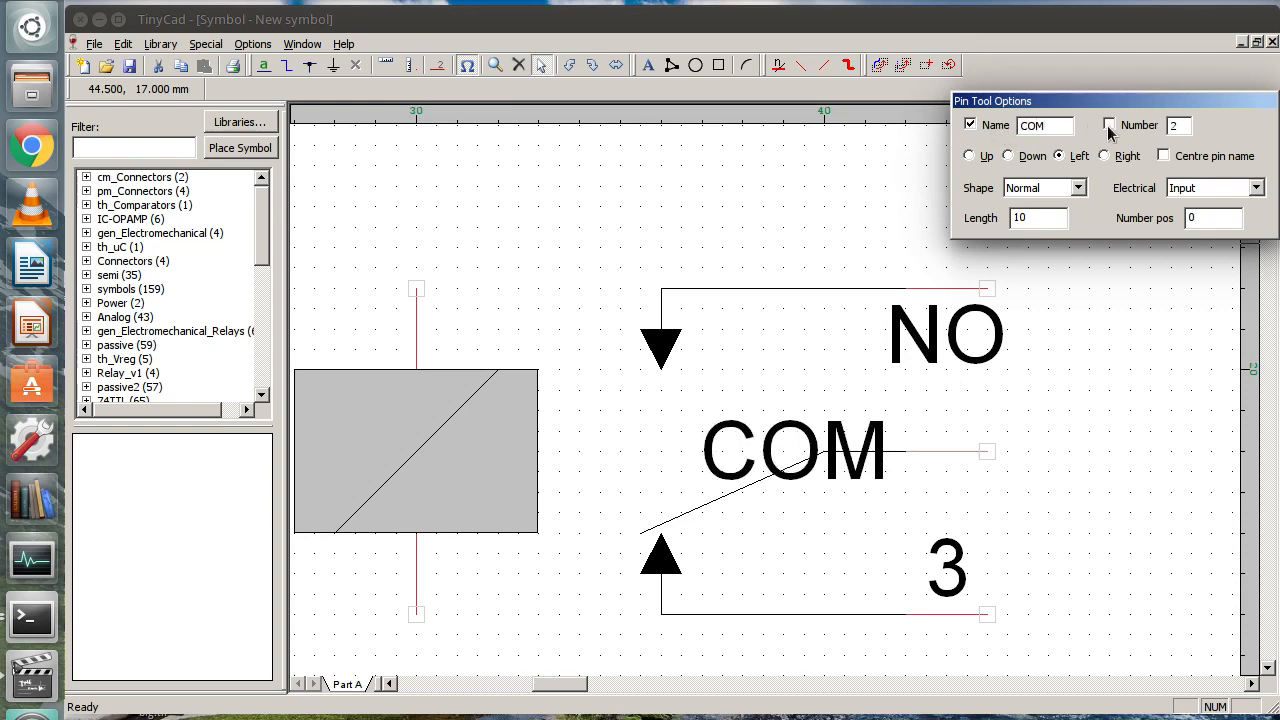
{"action": "left_click", "coordinate": [1163, 155]}
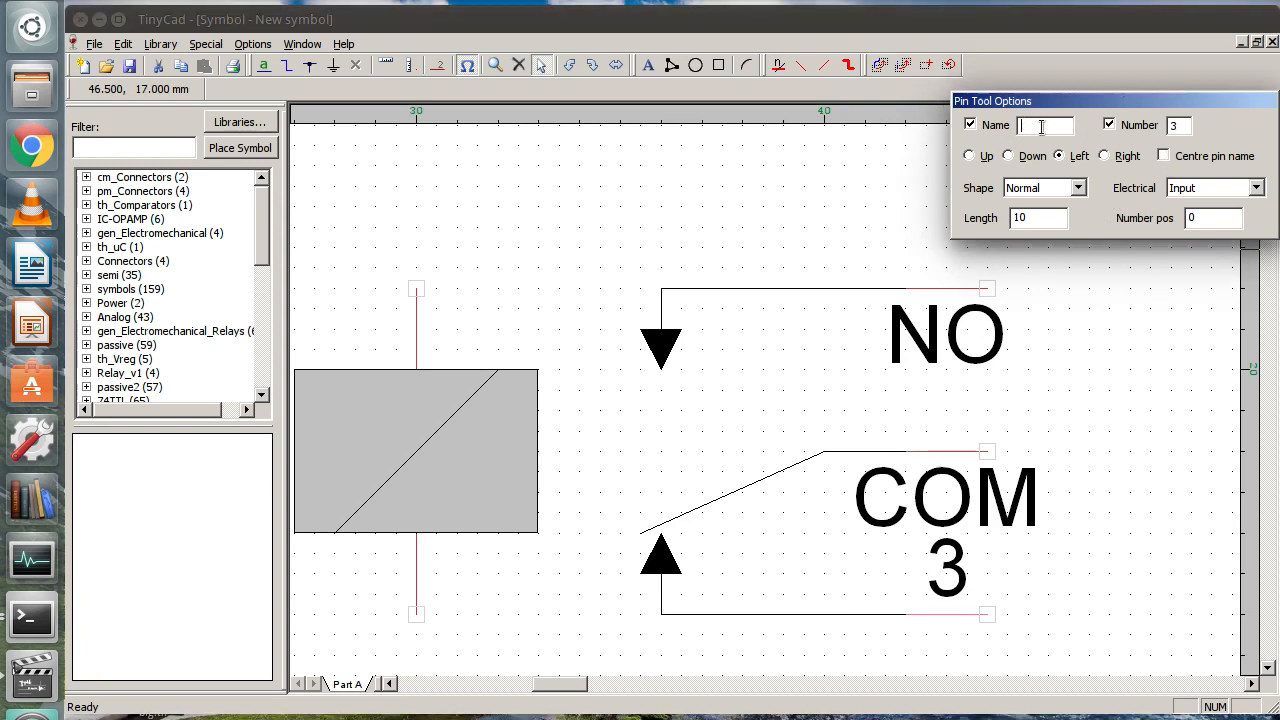
{"action": "type", "text": "NC"}
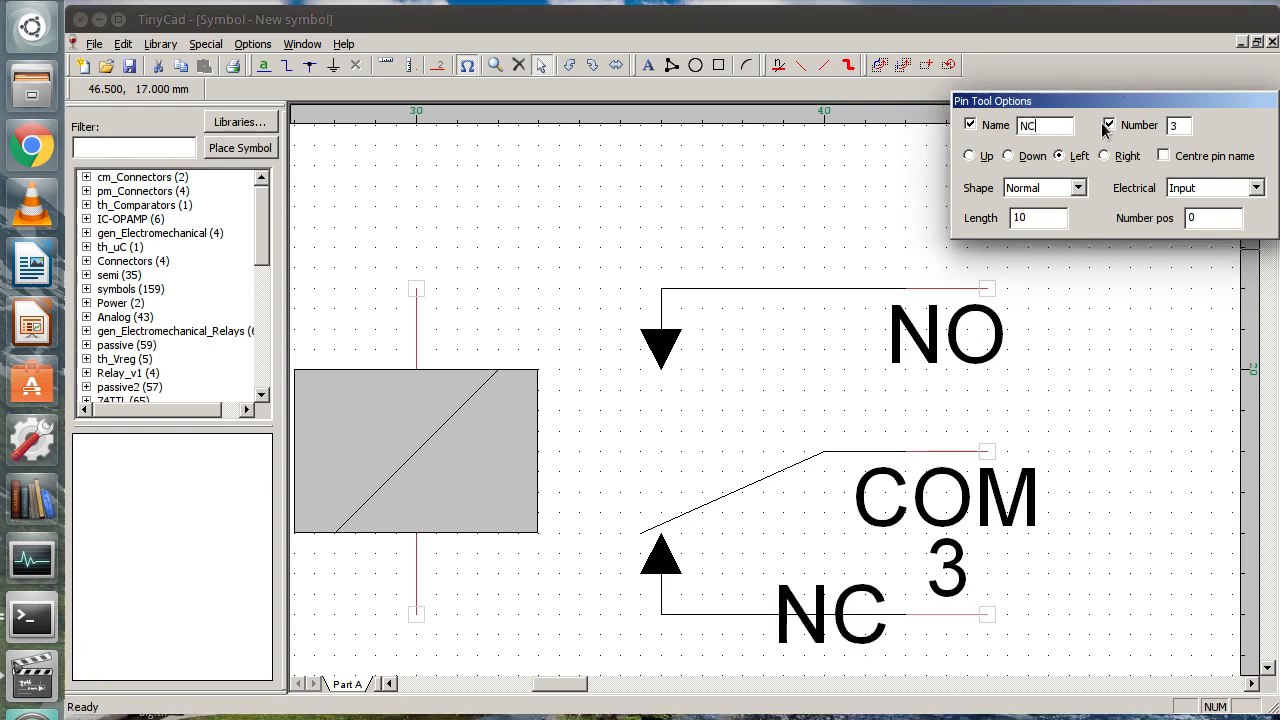
{"action": "left_click", "coordinate": [1163, 155]}
{"action": "type", "text": "Relay symbo"}
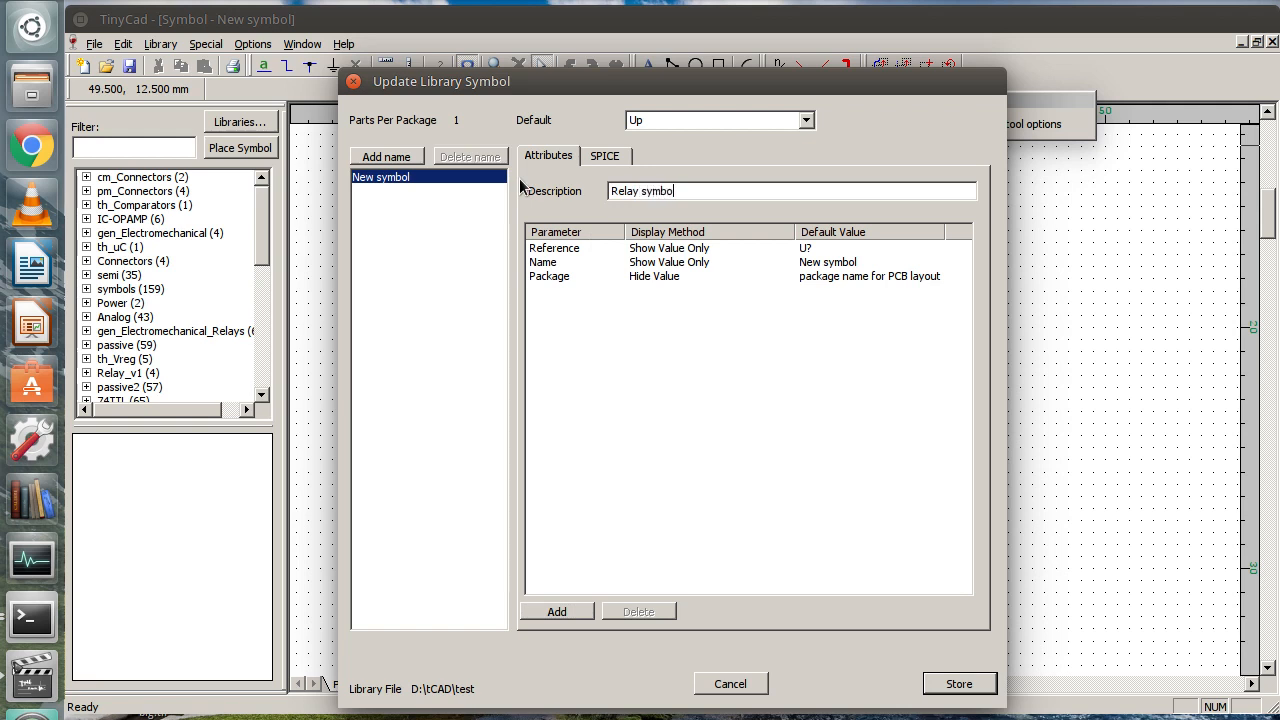
Step: Set reference RL?, name Relay, description 'Relay symbol', and store it in test
{"action": "left_click", "coordinate": [870, 247]}
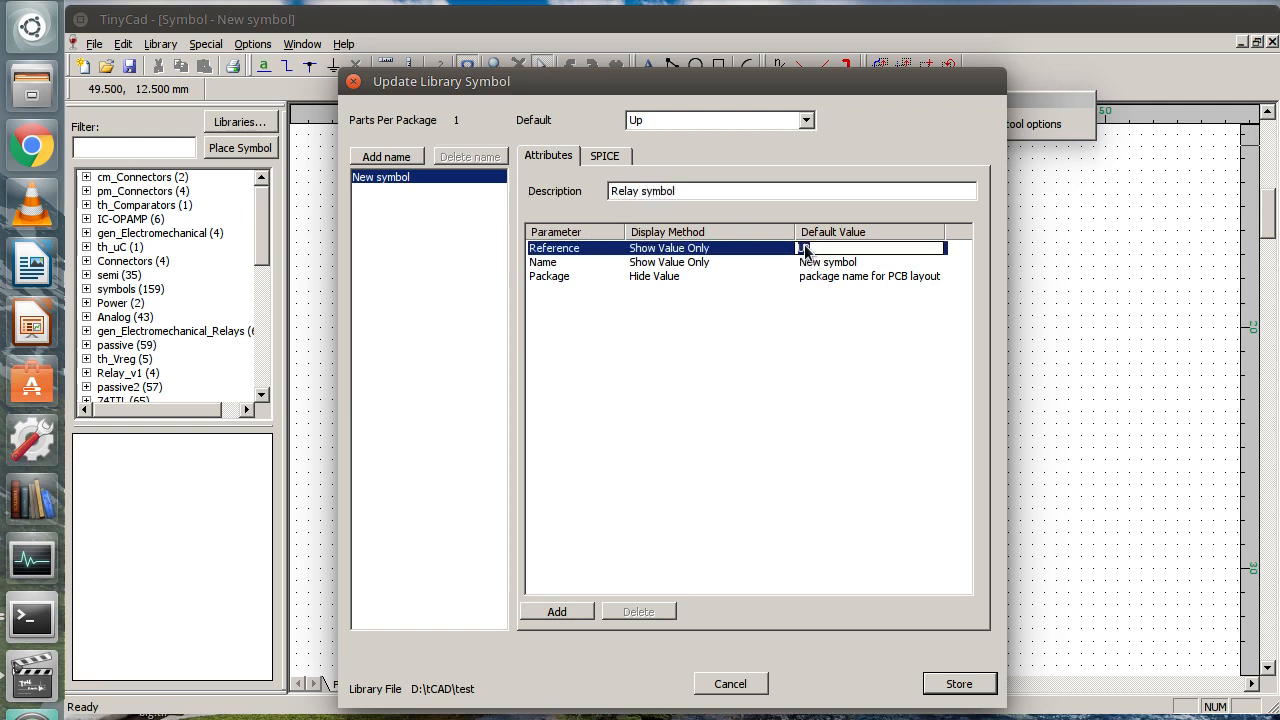
{"action": "type", "text": "?"}
{"action": "left_click", "coordinate": [871, 262]}
{"action": "type", "text": "Relay"}
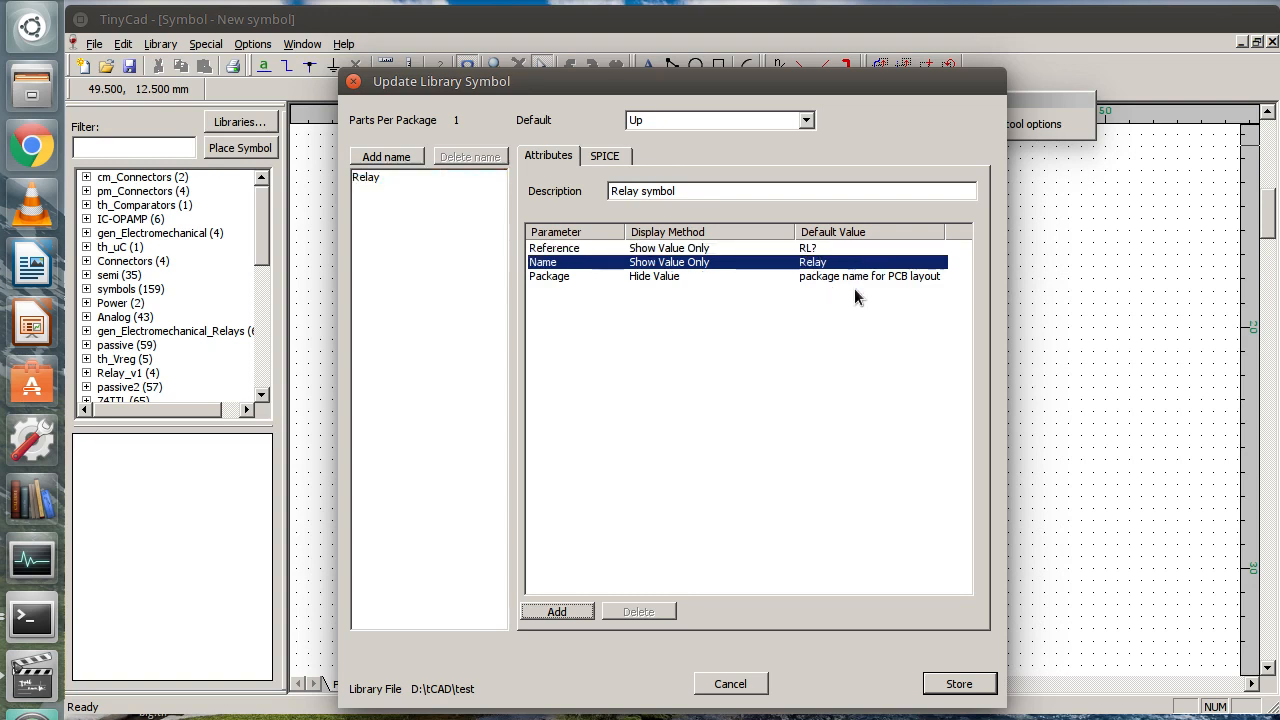
{"action": "left_click", "coordinate": [957, 683]}
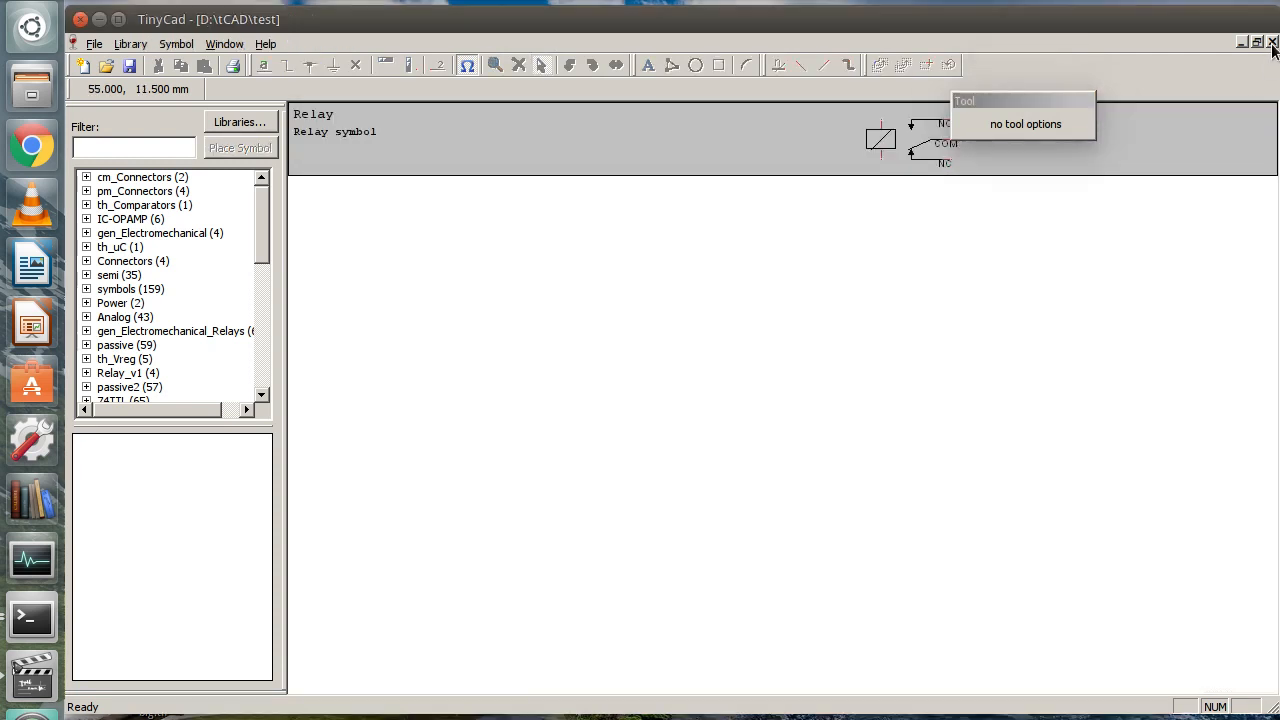
Step: Restore the test library window and create the blank schematic tCad3
{"action": "left_click", "coordinate": [1257, 42]}
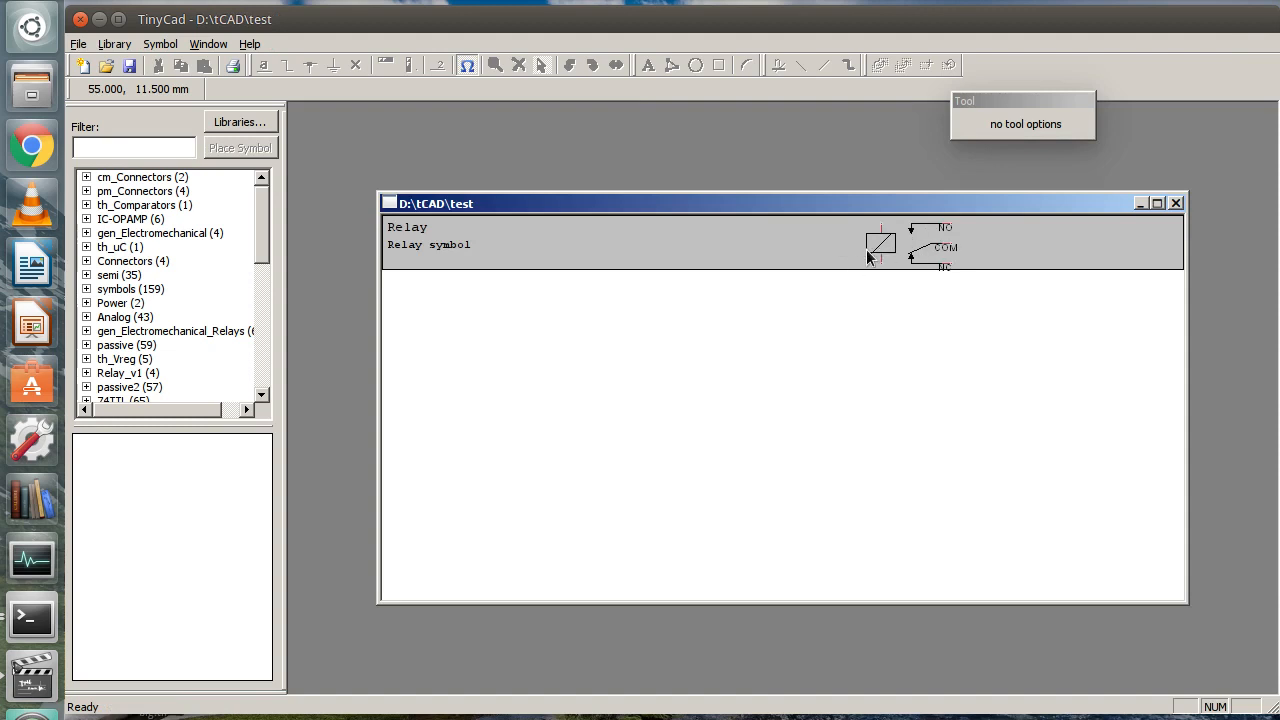
{"action": "mouse_move", "coordinate": [155, 72]}
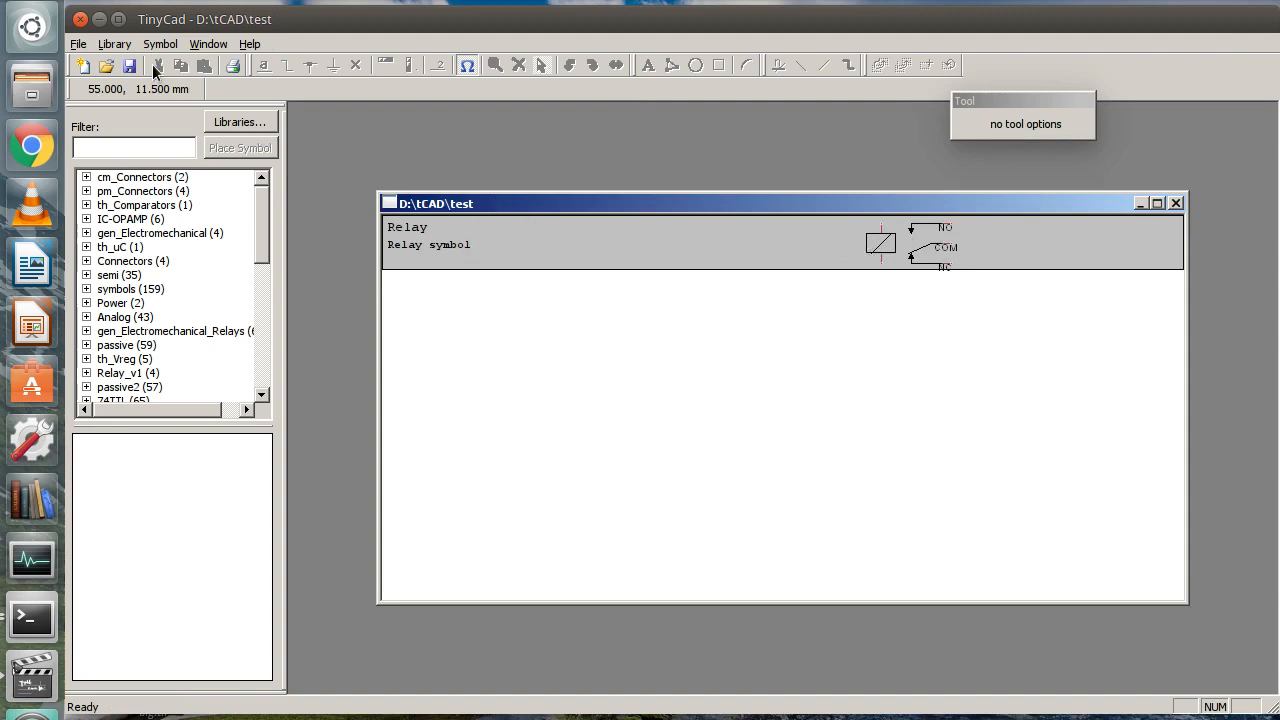
{"action": "left_click", "coordinate": [84, 65]}
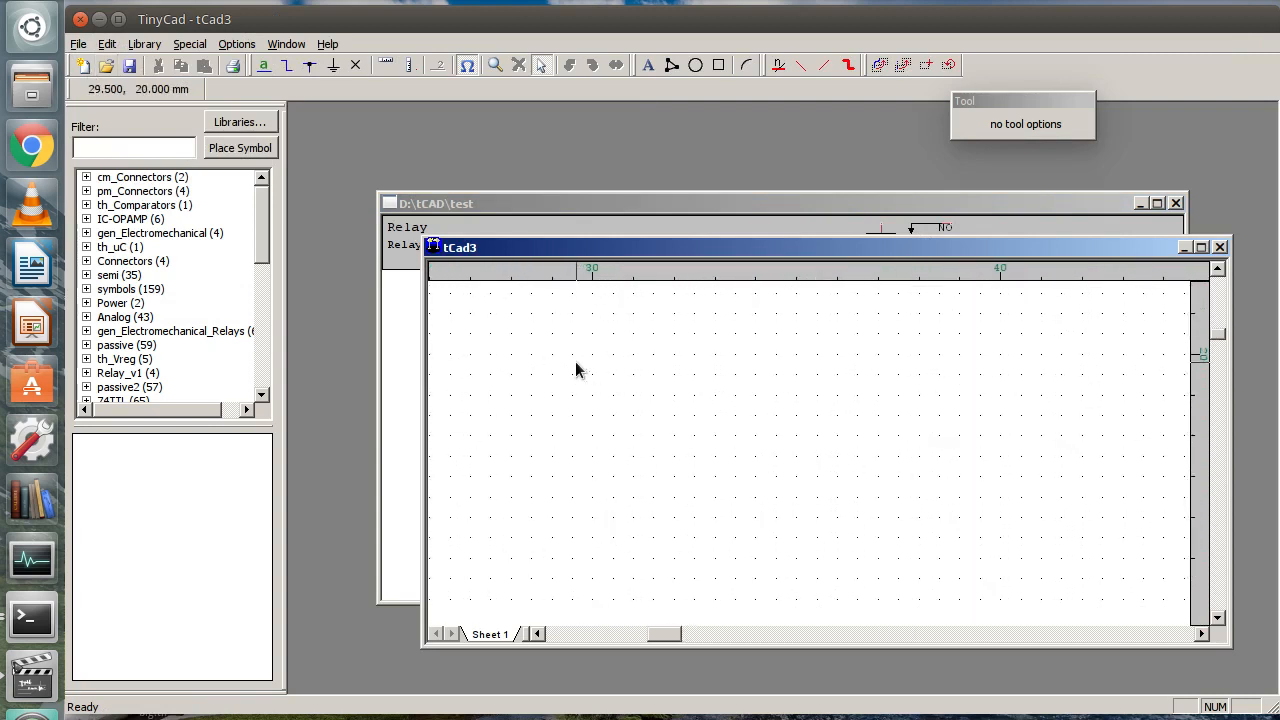
Step: Switch the tCad3 schematic's grid to normal spacing in Options > Settings
{"action": "left_click", "coordinate": [236, 43]}
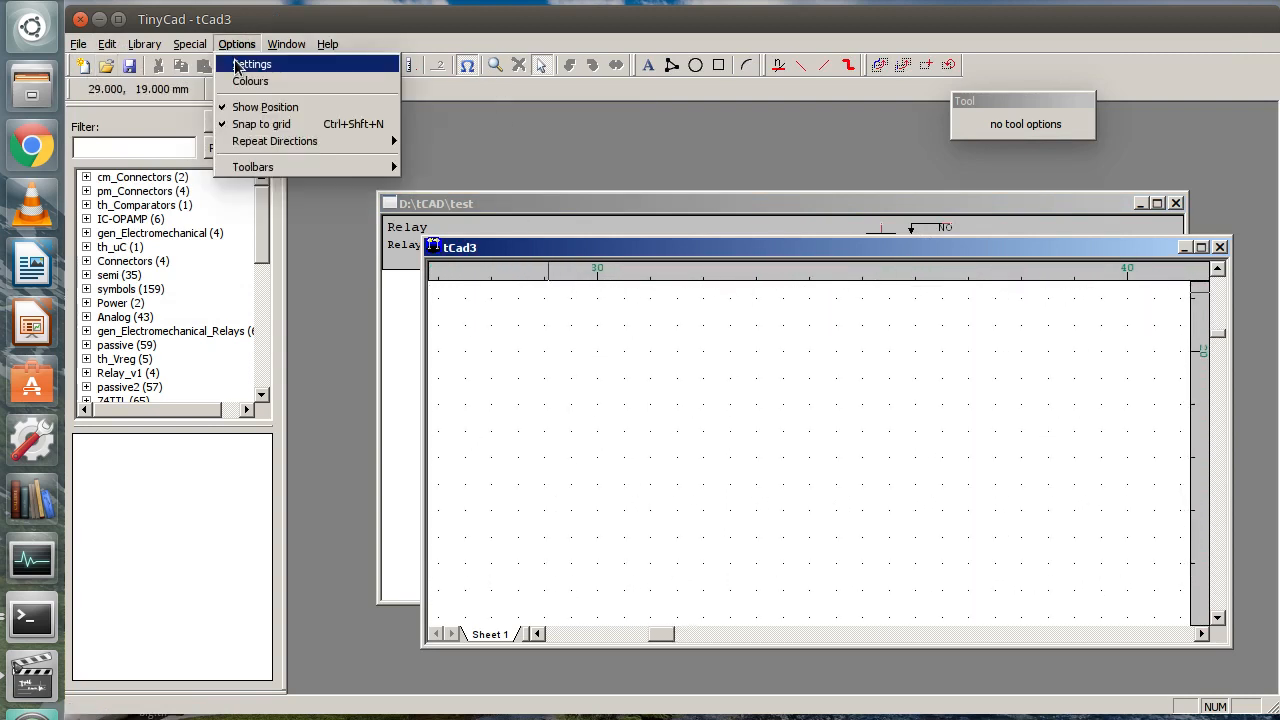
{"action": "left_click", "coordinate": [252, 63]}
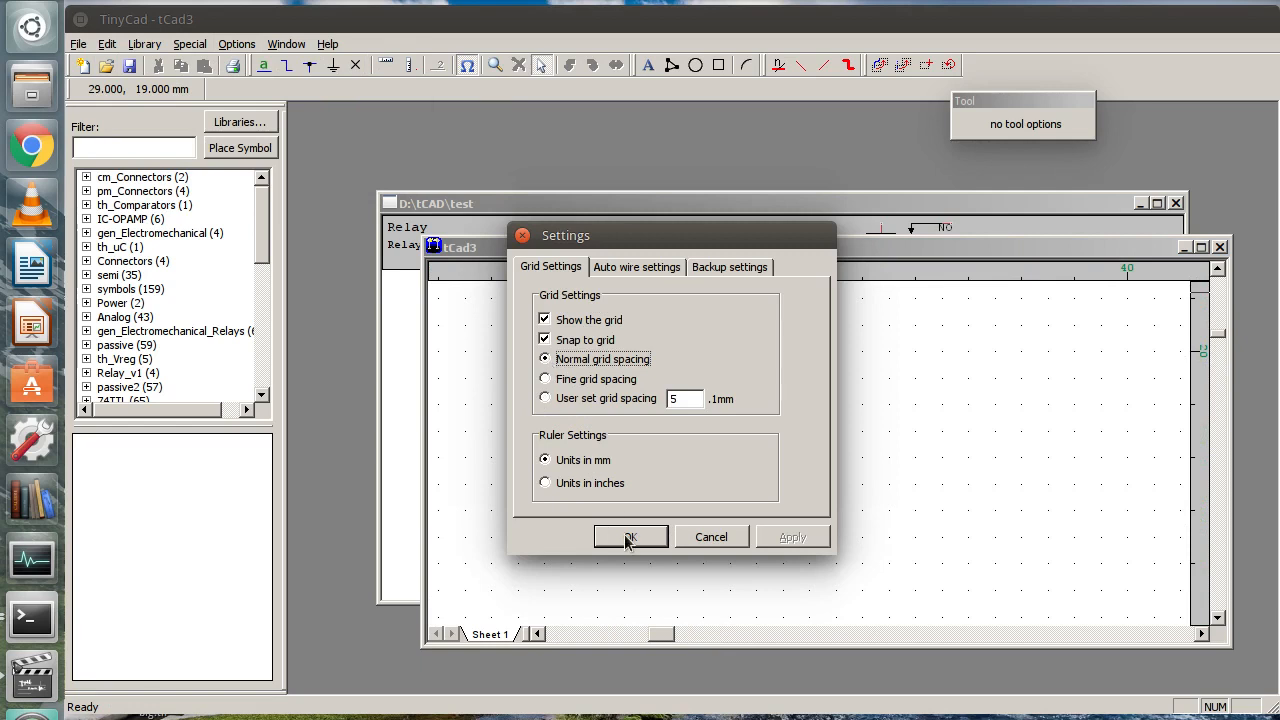
{"action": "left_click", "coordinate": [630, 537]}
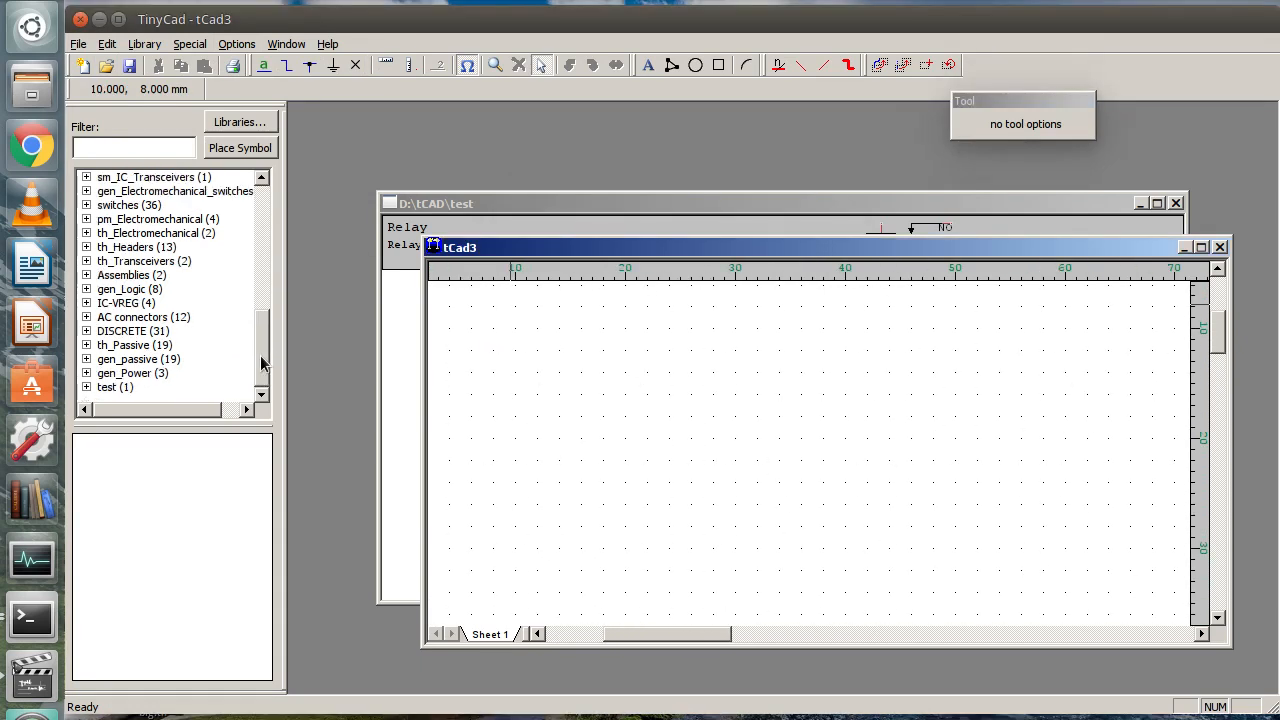
Step: Place a C - Capacitor from gen_passive on the sheet, then expand the test library
{"action": "left_click", "coordinate": [88, 358]}
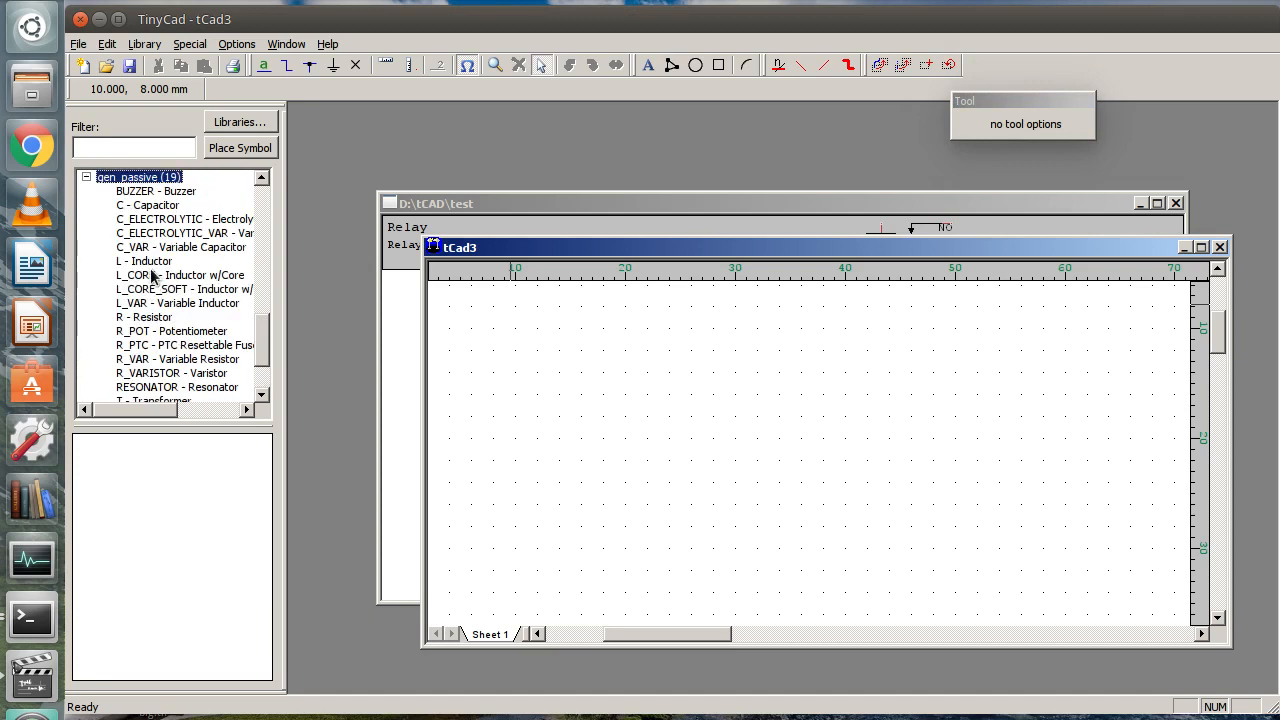
{"action": "left_click", "coordinate": [143, 261]}
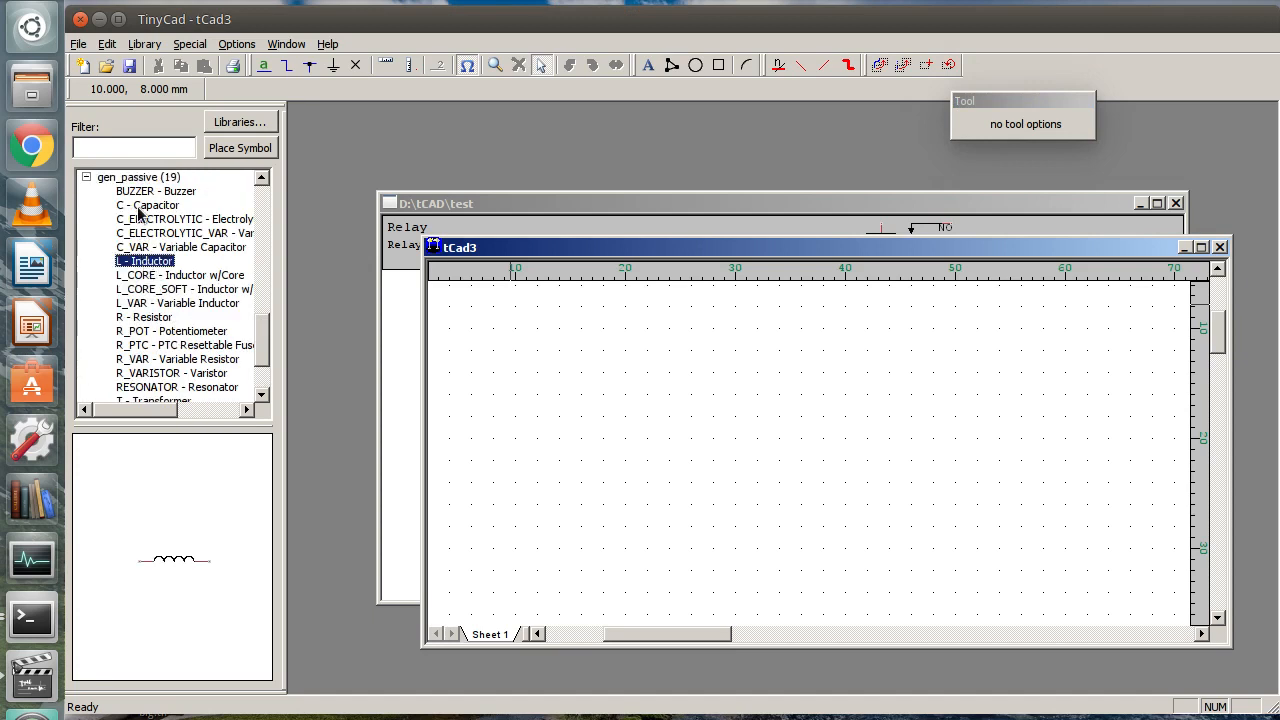
{"action": "left_click", "coordinate": [147, 205]}
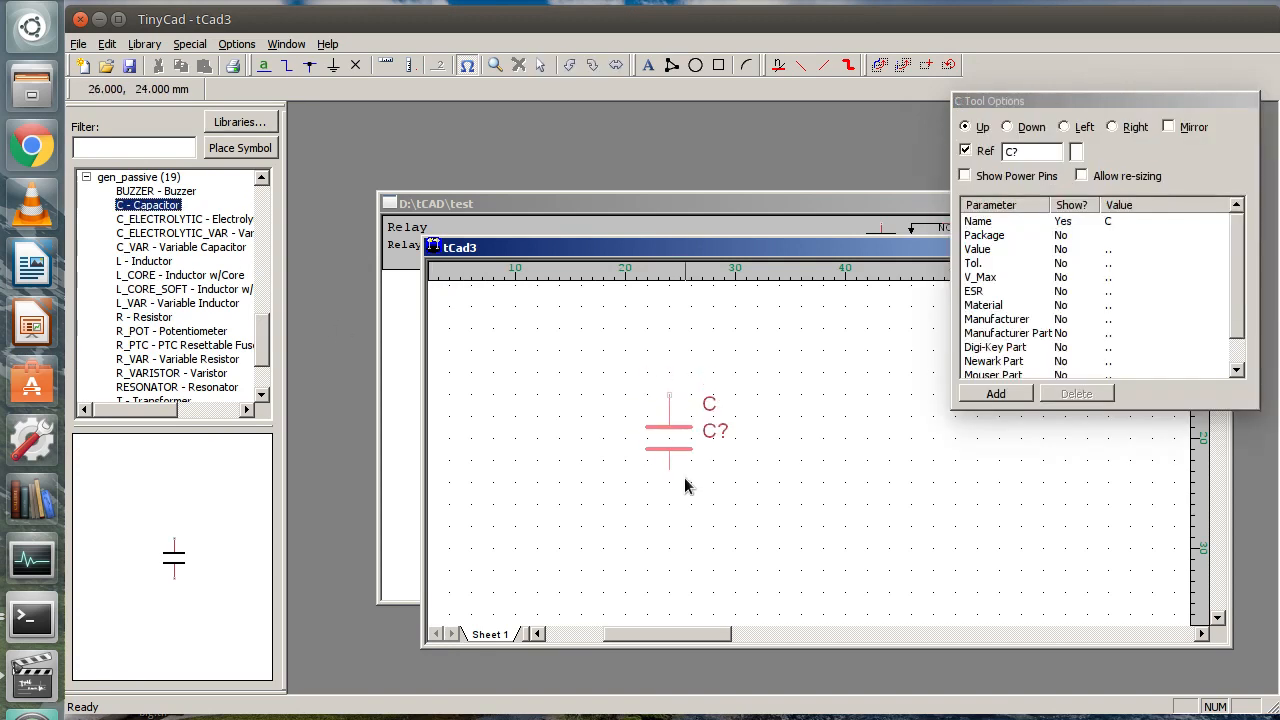
{"action": "left_click", "coordinate": [450, 430]}
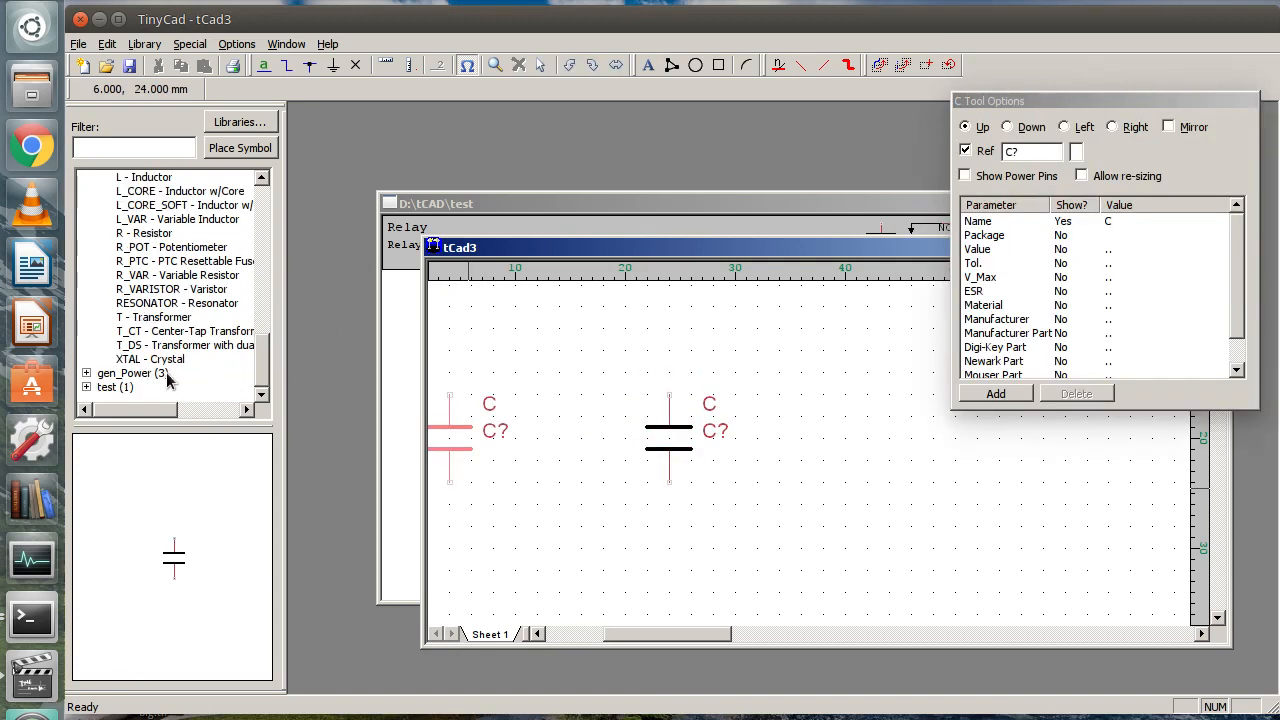
{"action": "left_click", "coordinate": [86, 387]}
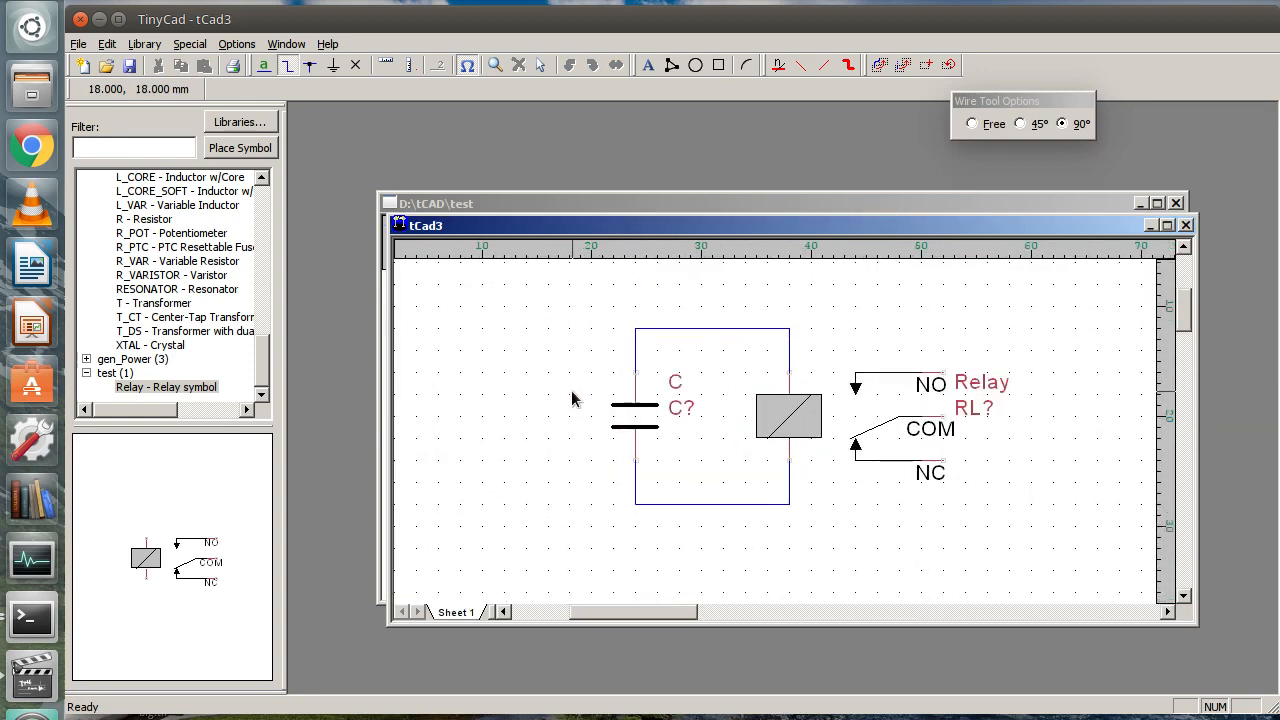
{"action": "mouse_move", "coordinate": [605, 380]}
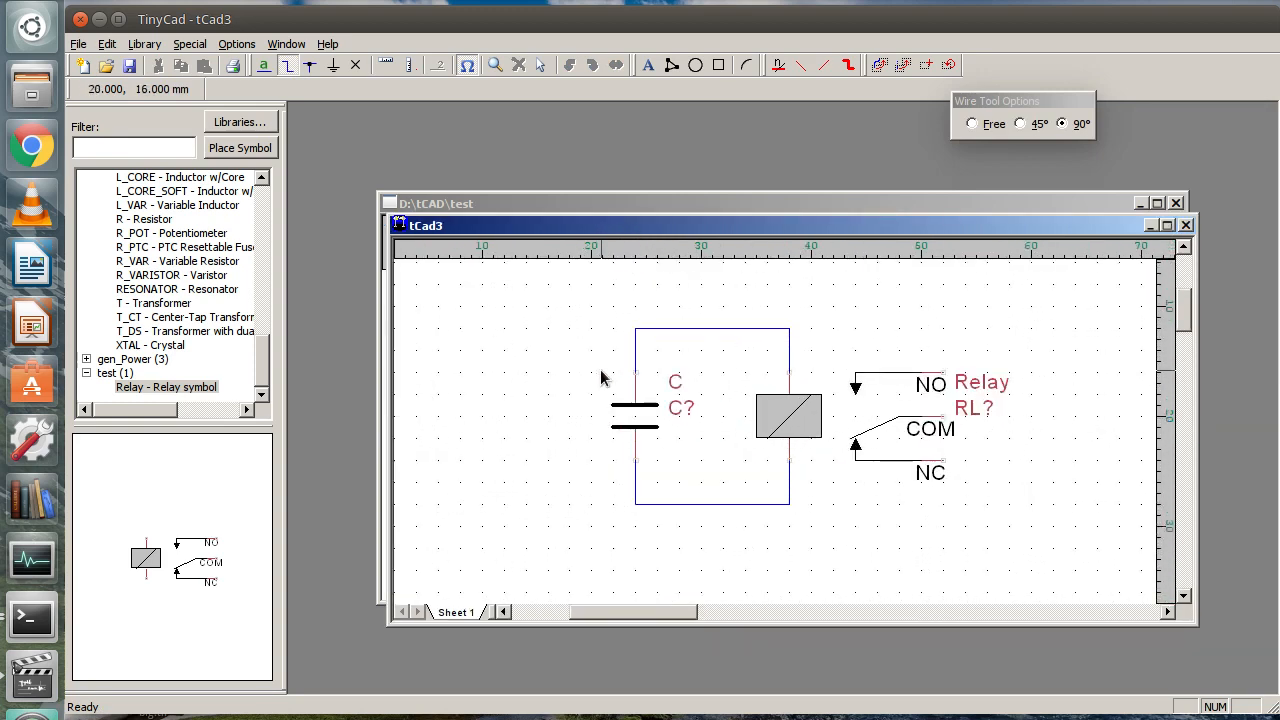